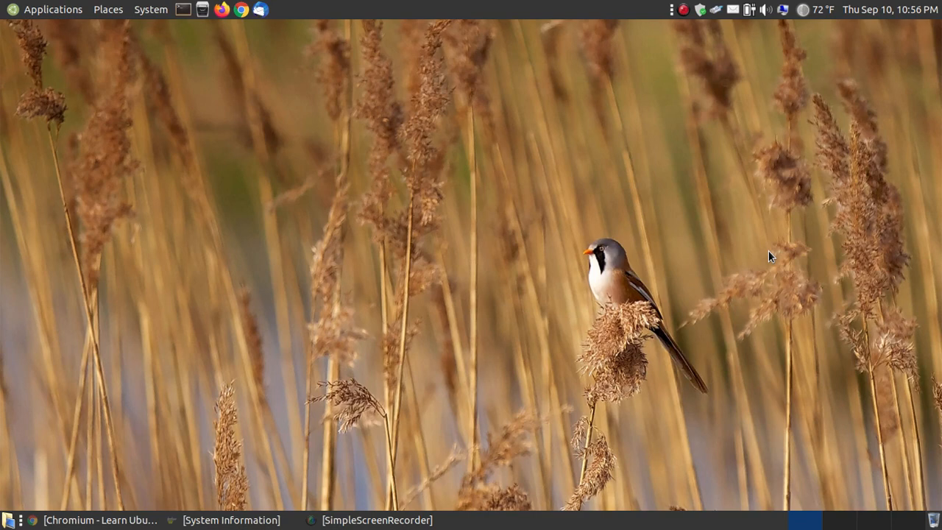
pyautogui.moveTo(451, 308)
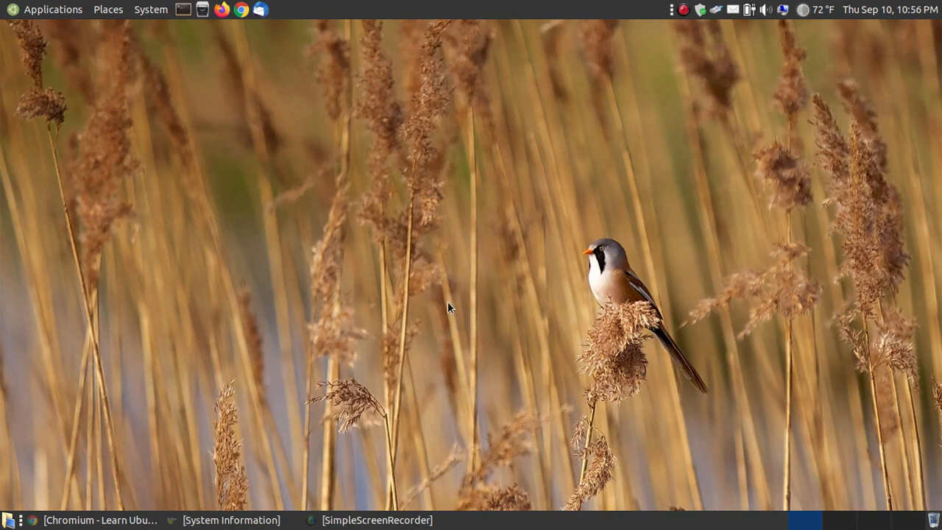
pyautogui.moveTo(322, 341)
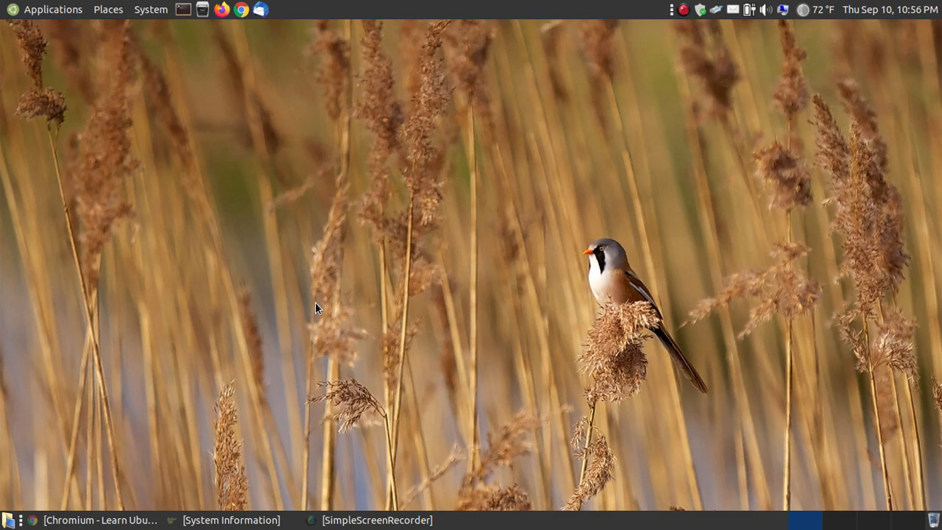
pyautogui.moveTo(295, 376)
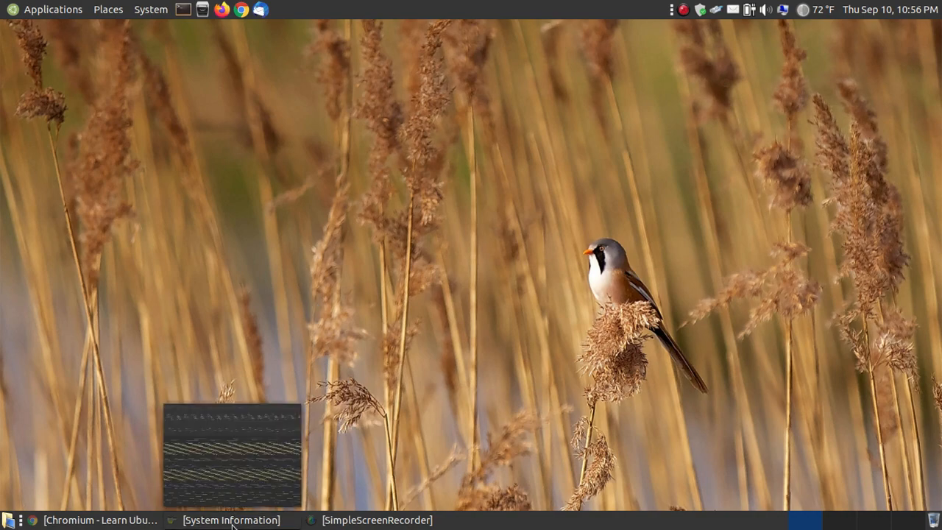
# Restore the hardinfo window showing the Computer Summary with Ubuntu 20.04.1 LTS.
pyautogui.click(231, 520)
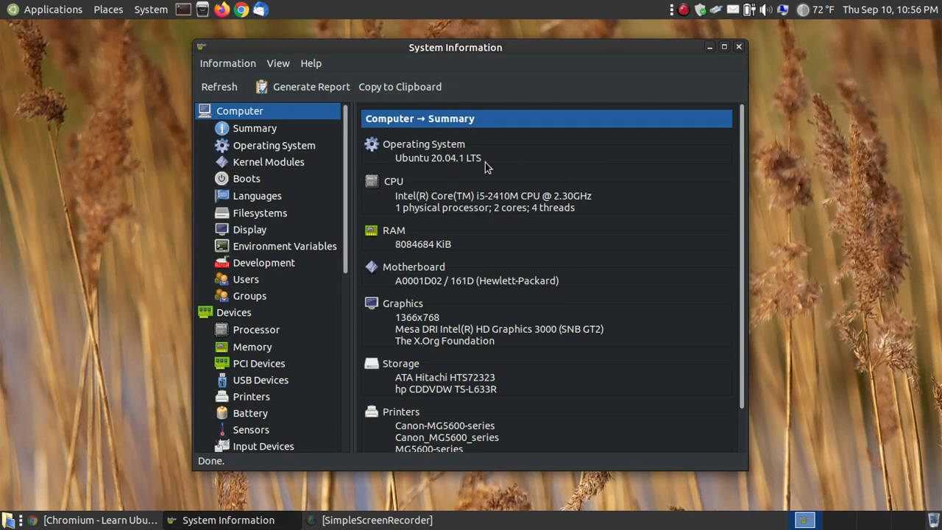
pyautogui.moveTo(446, 162)
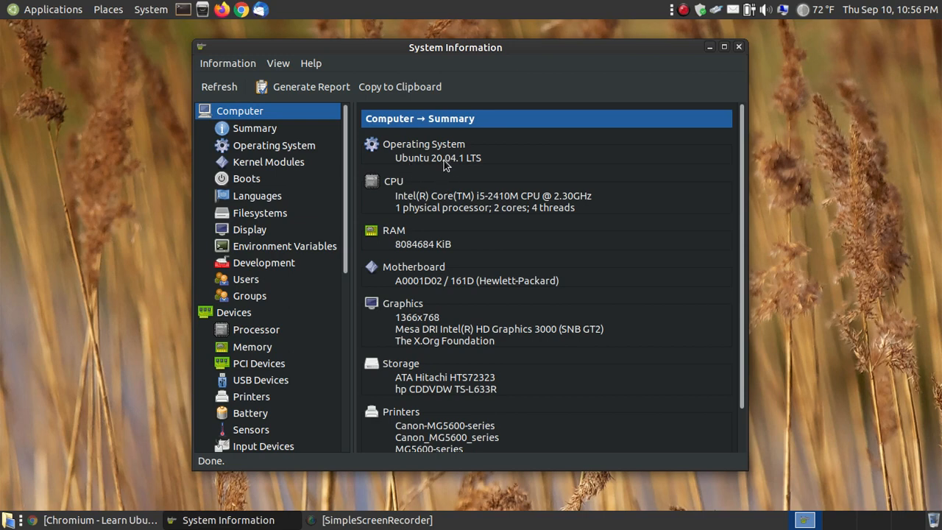
pyautogui.moveTo(436, 171)
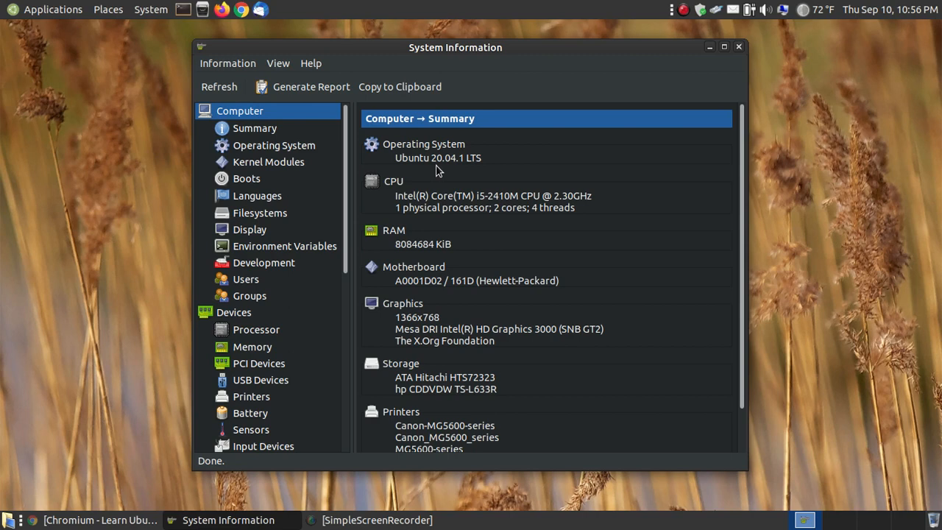
pyautogui.moveTo(470, 171)
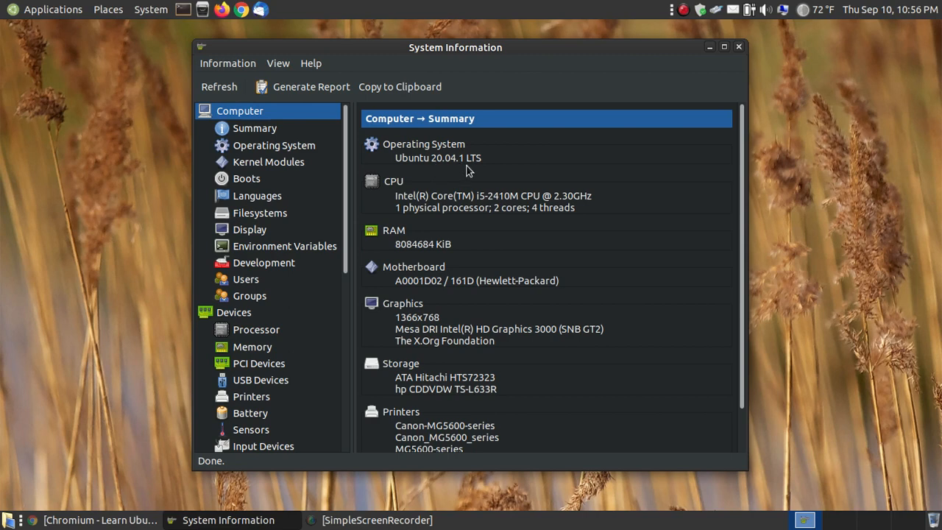
pyautogui.moveTo(630, 97)
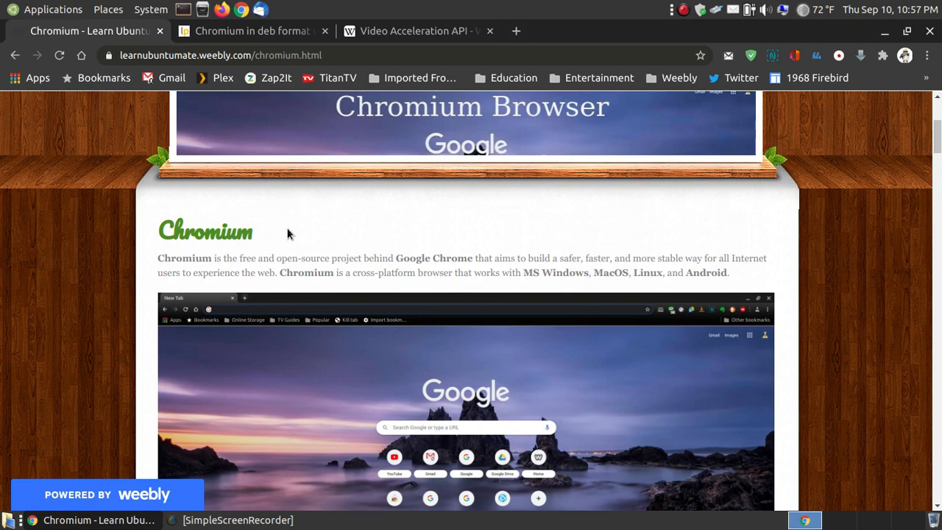
pyautogui.moveTo(231, 255)
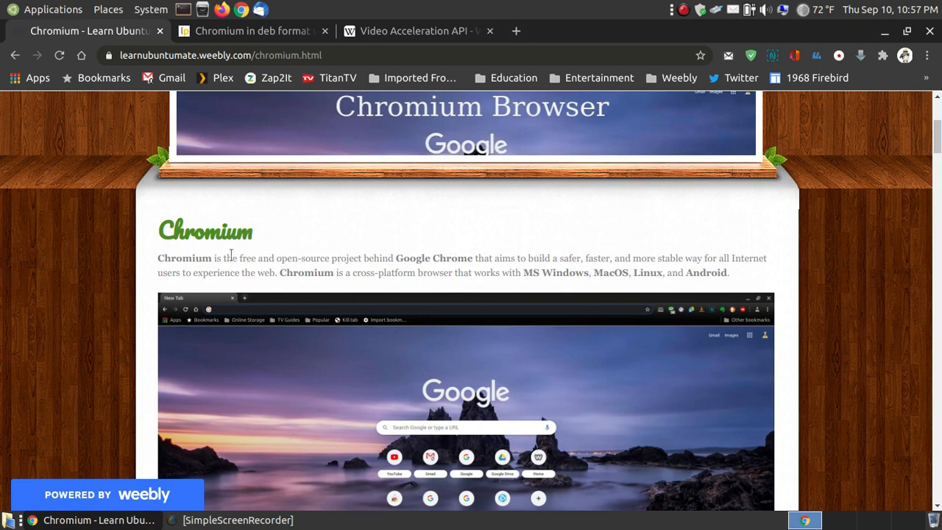
pyautogui.moveTo(420, 256)
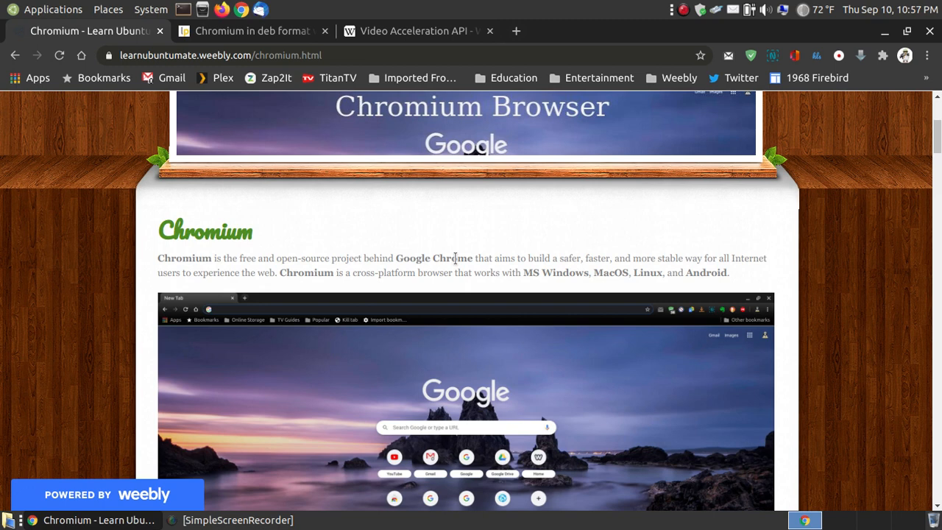
pyautogui.moveTo(716, 278)
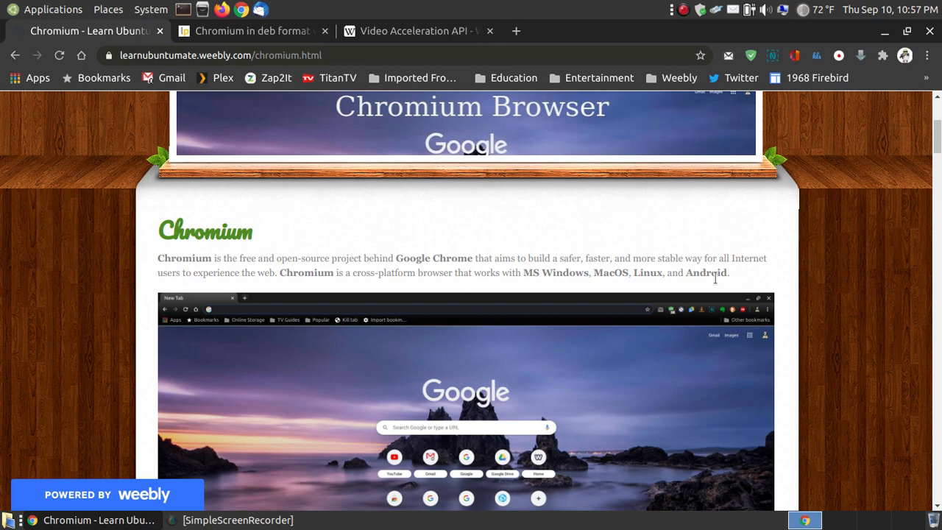
# Scroll the Learn Ubuntu MATE Chromium page down to Method 3 about Woolyss Chromium.
pyautogui.scroll(-3)
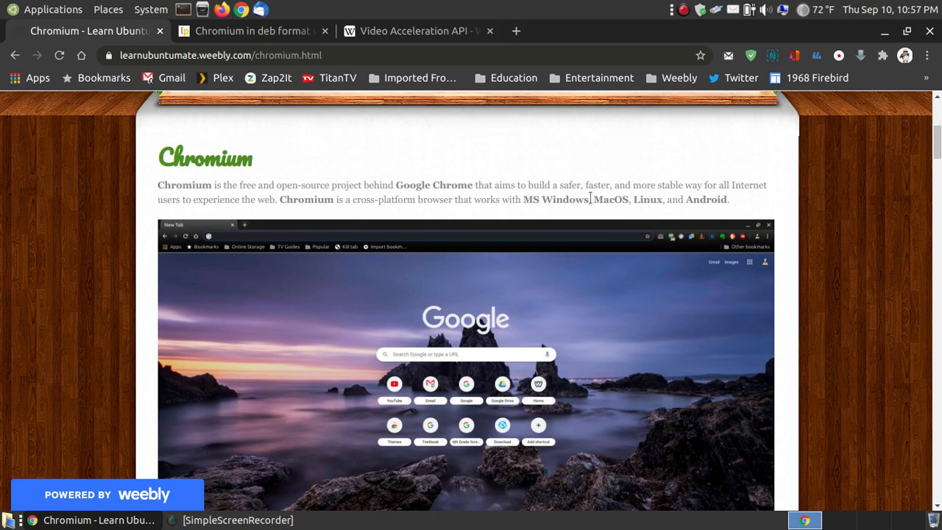
pyautogui.moveTo(647, 198)
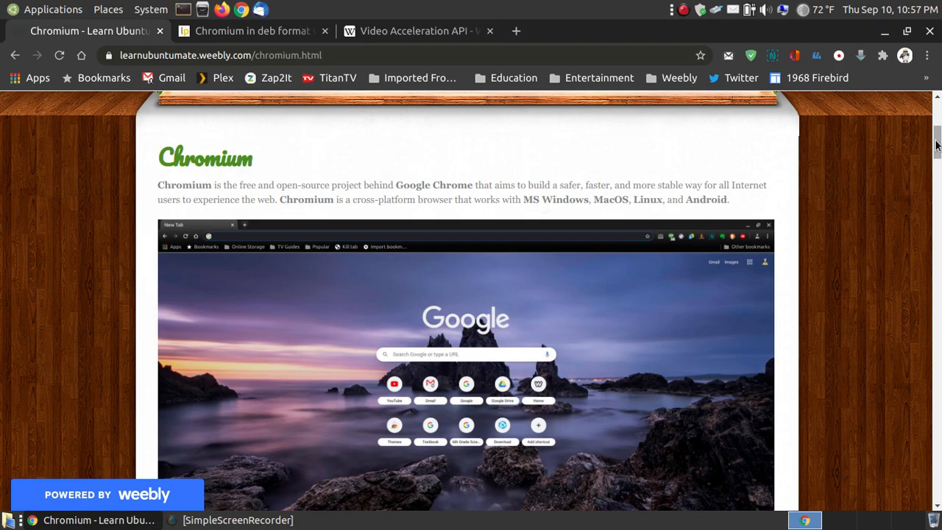
pyautogui.scroll(-3)
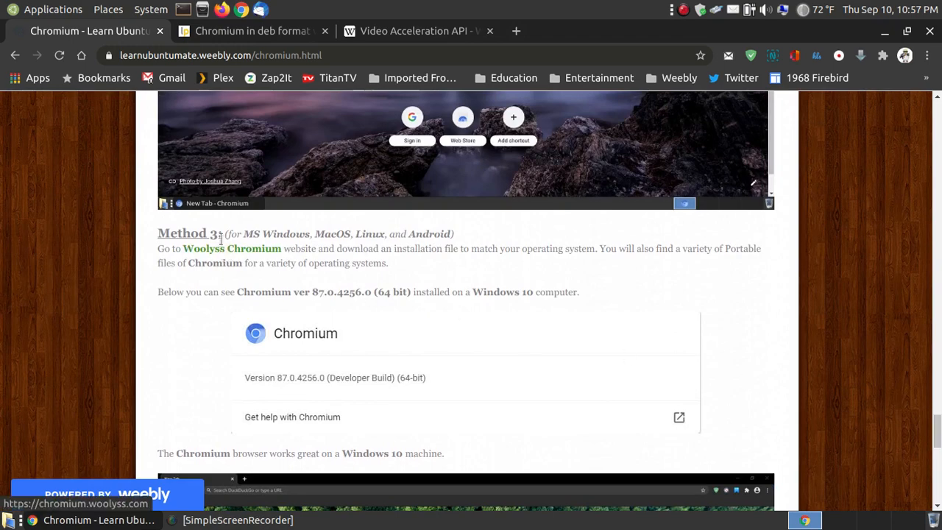
pyautogui.moveTo(245, 253)
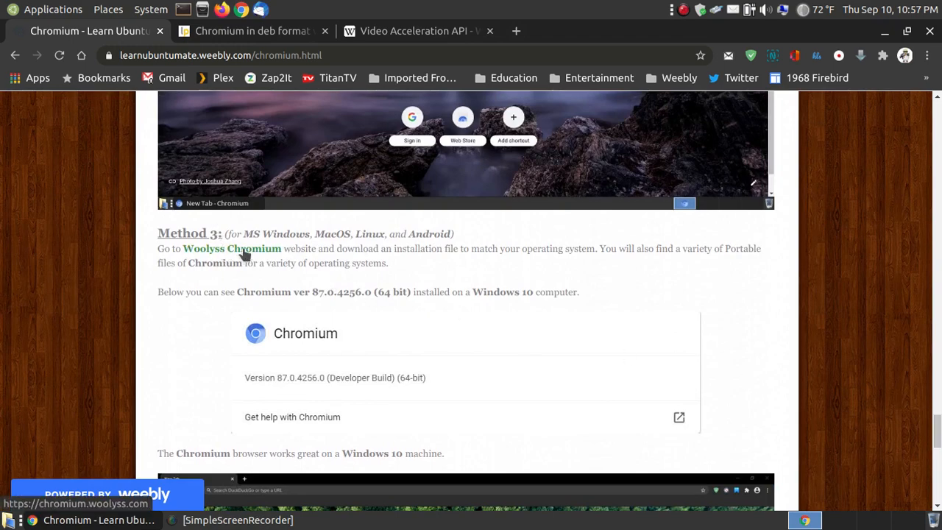
pyautogui.click(232, 247)
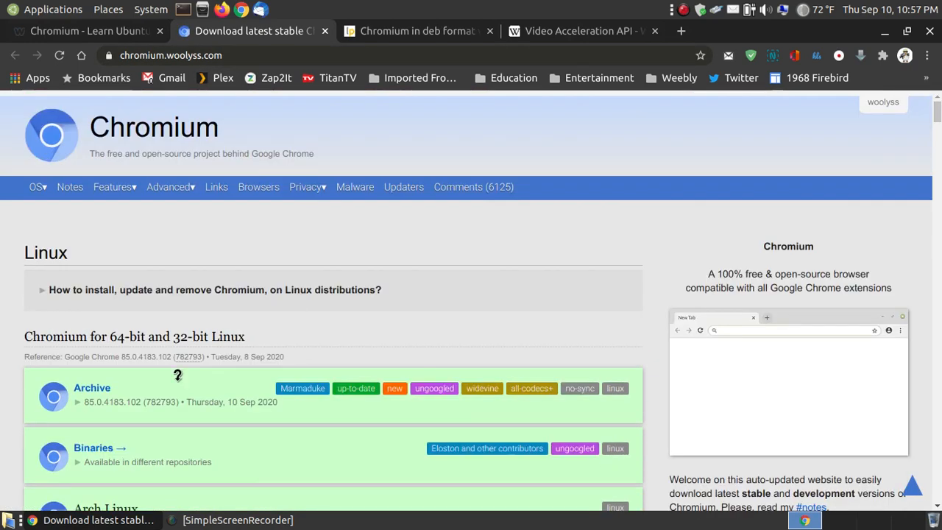
pyautogui.scroll(-3)
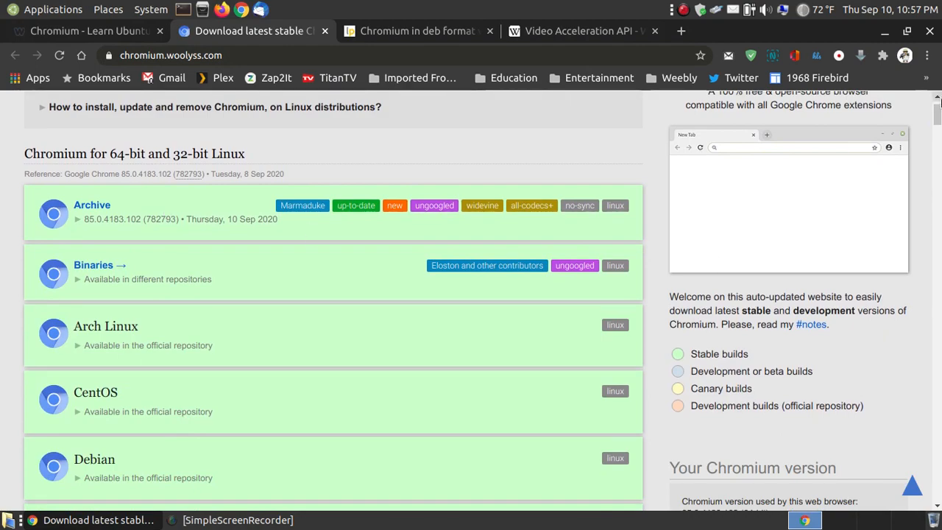
pyautogui.scroll(-3)
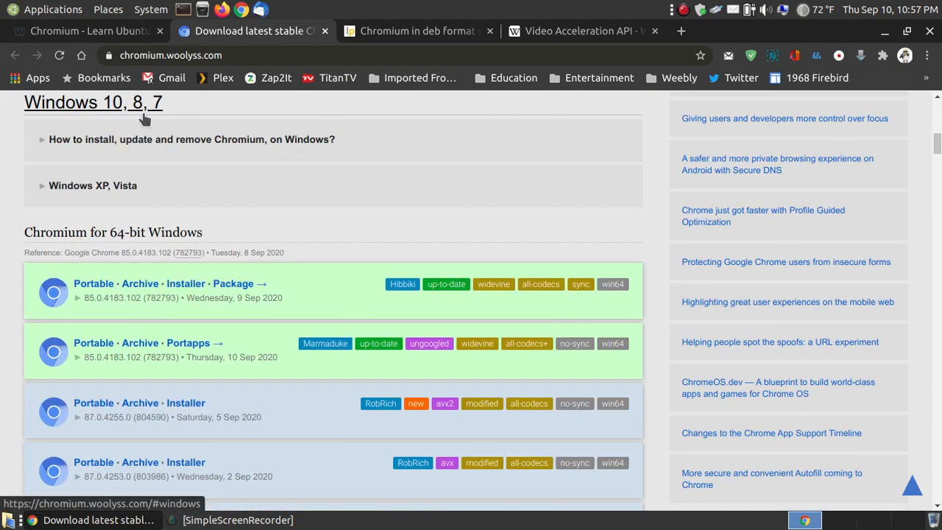
pyautogui.moveTo(89, 493)
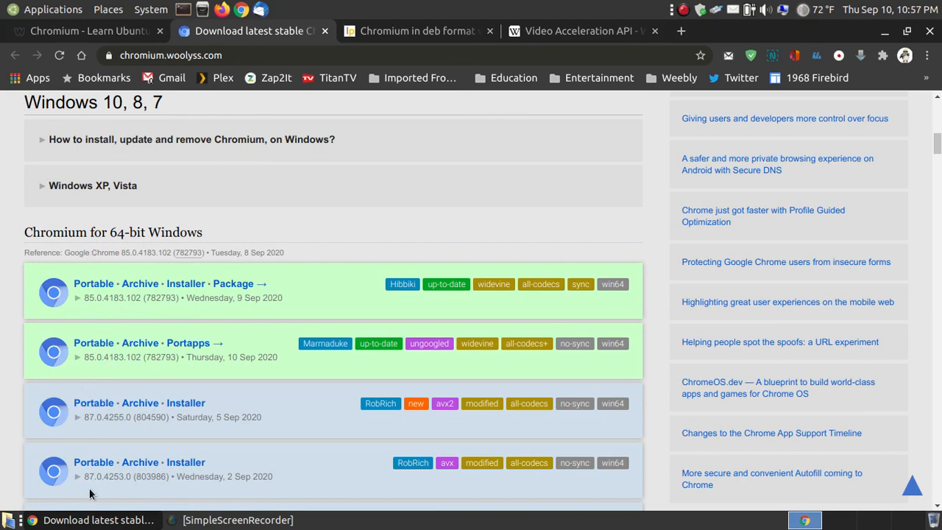
pyautogui.moveTo(311, 380)
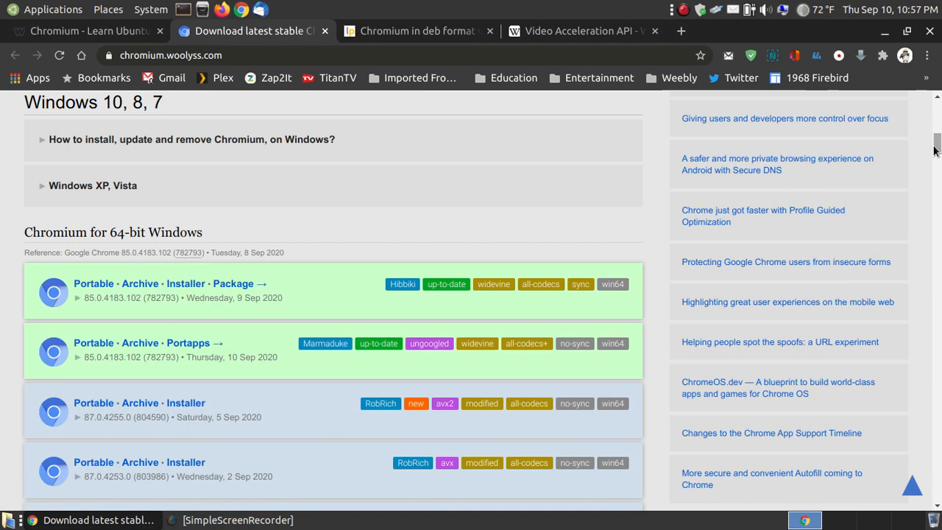
pyautogui.scroll(-3)
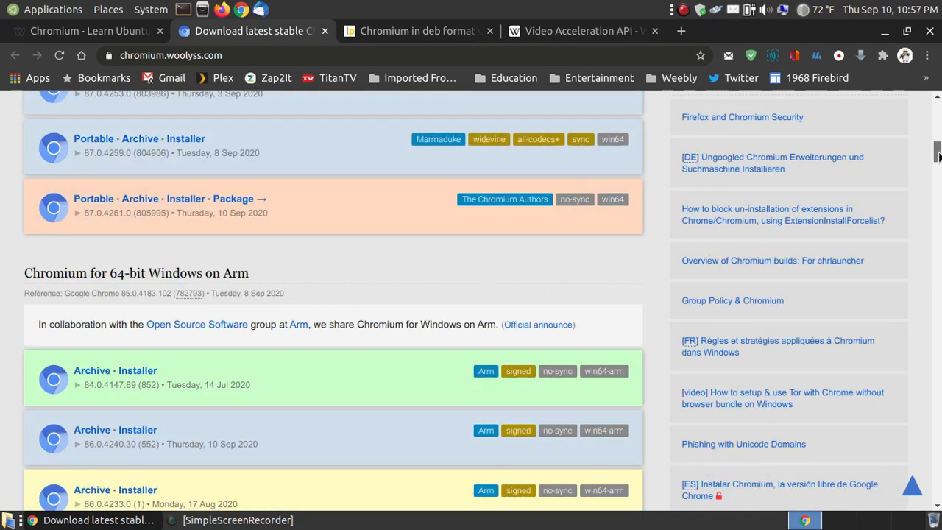
pyautogui.moveTo(236, 289)
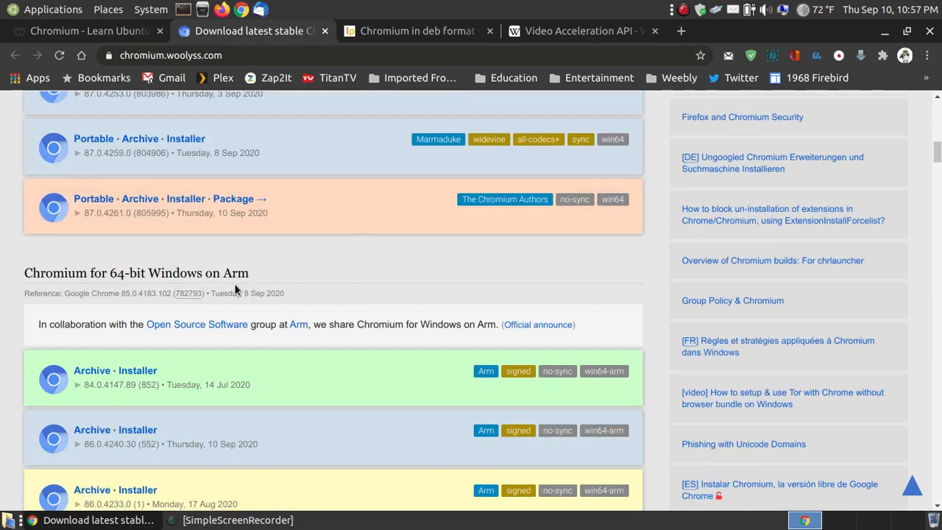
pyautogui.scroll(-3)
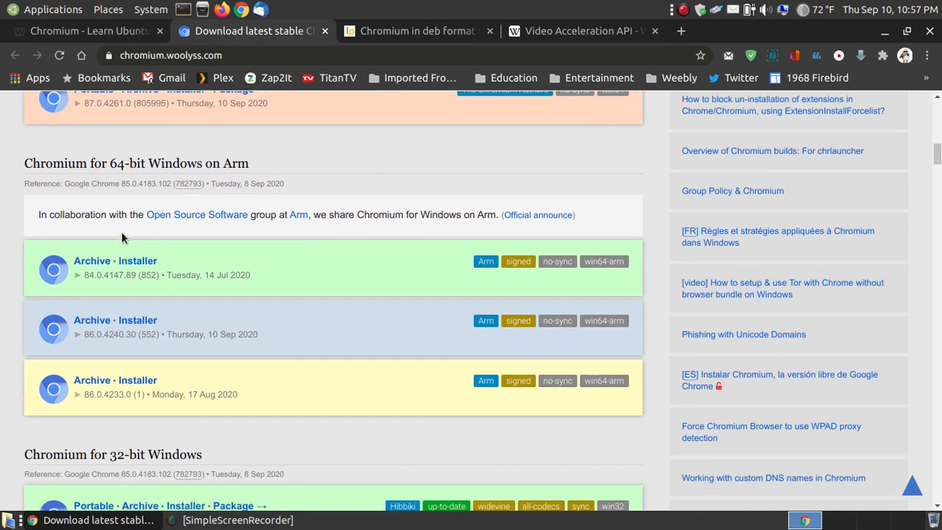
pyautogui.scroll(-3)
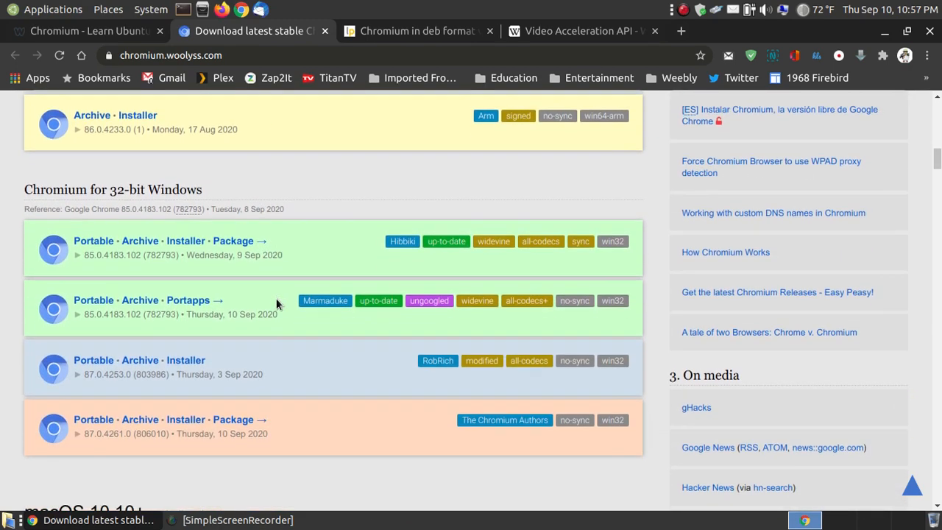
pyautogui.scroll(-3)
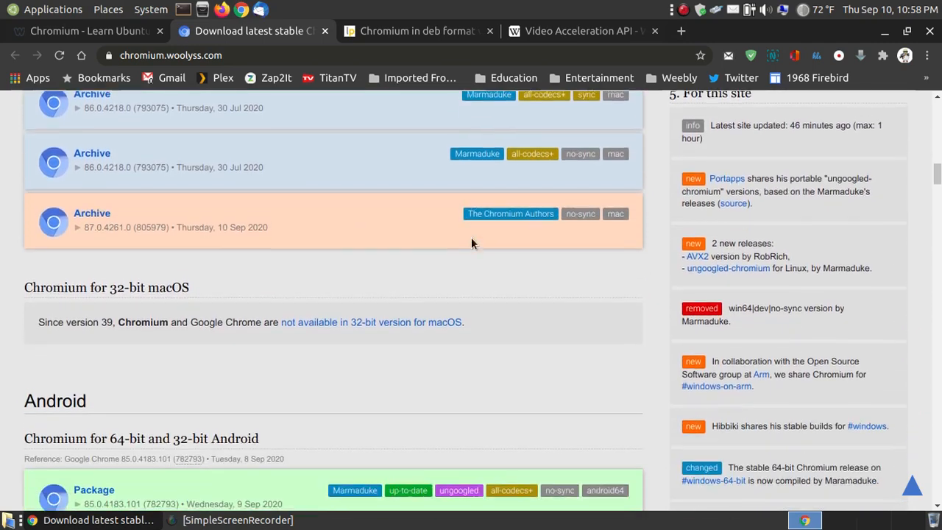
pyautogui.scroll(-3)
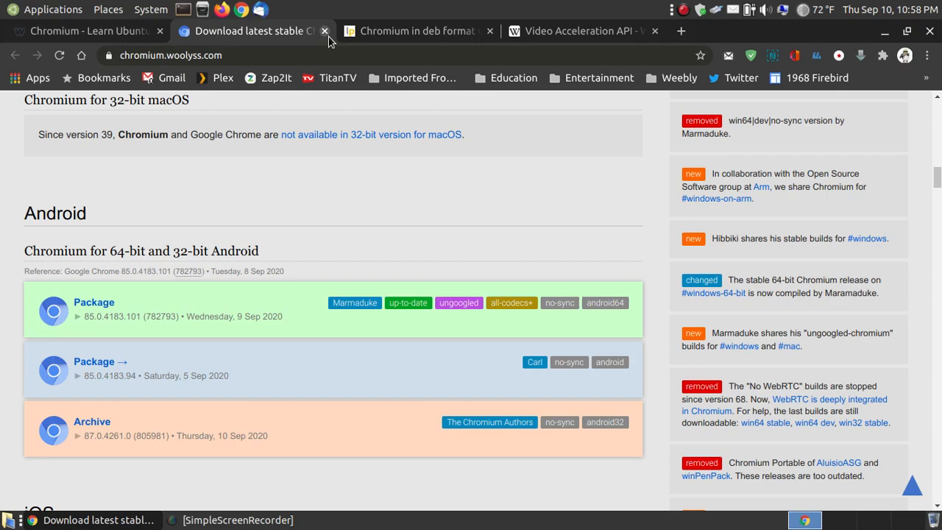
pyautogui.click(324, 31)
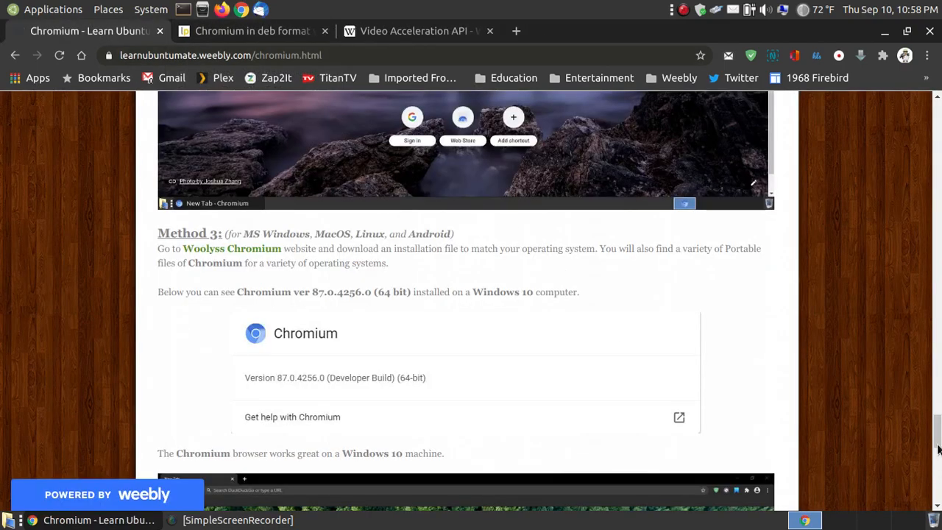
# Scroll past Method 1 to the Method 2 PPA terminal commands for installing Chromium.
pyautogui.scroll(-3)
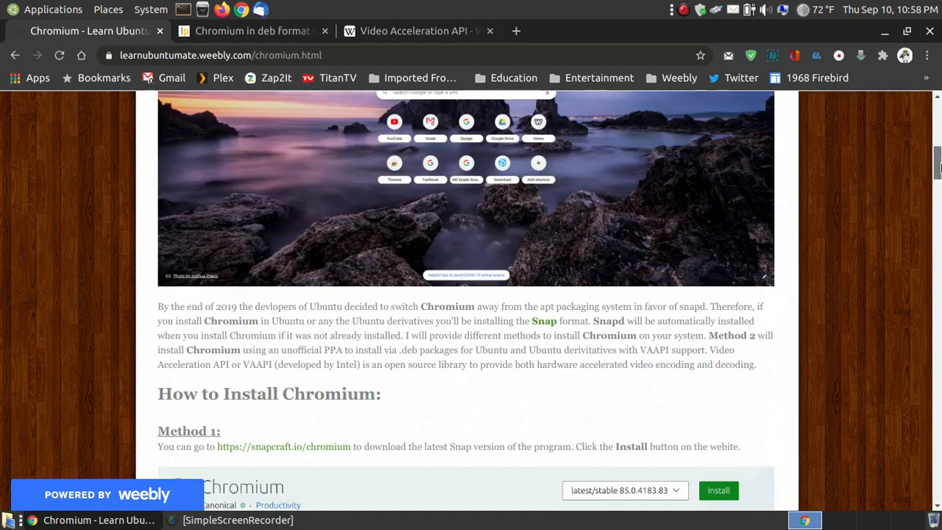
pyautogui.scroll(-3)
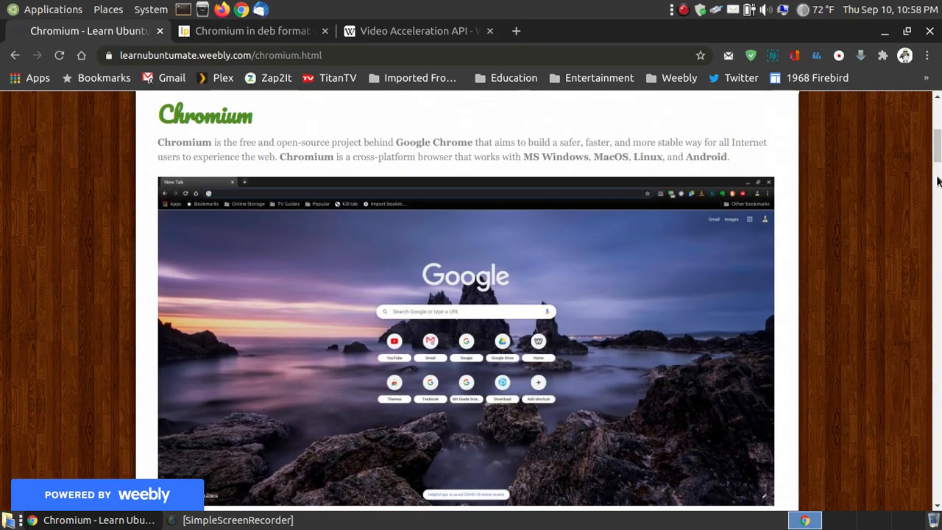
pyautogui.scroll(-3)
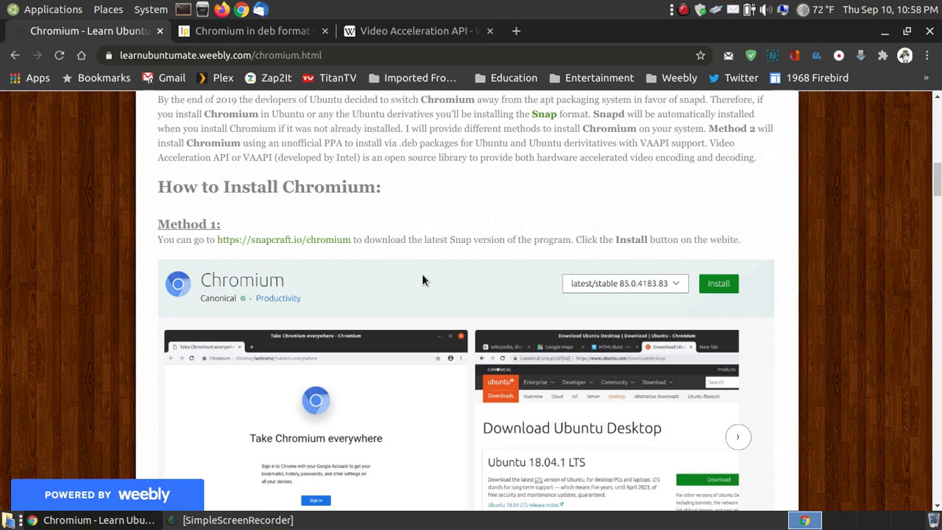
pyautogui.scroll(-3)
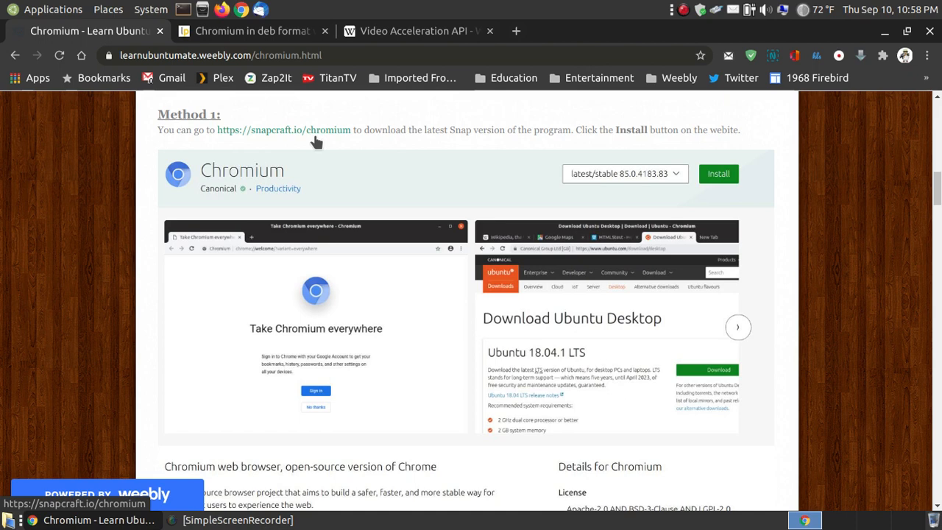
pyautogui.moveTo(312, 133)
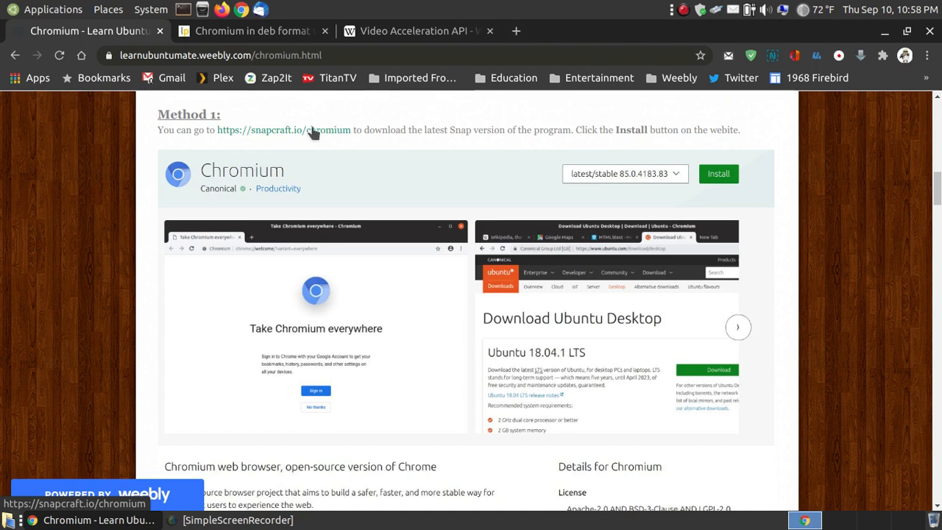
pyautogui.click(282, 130)
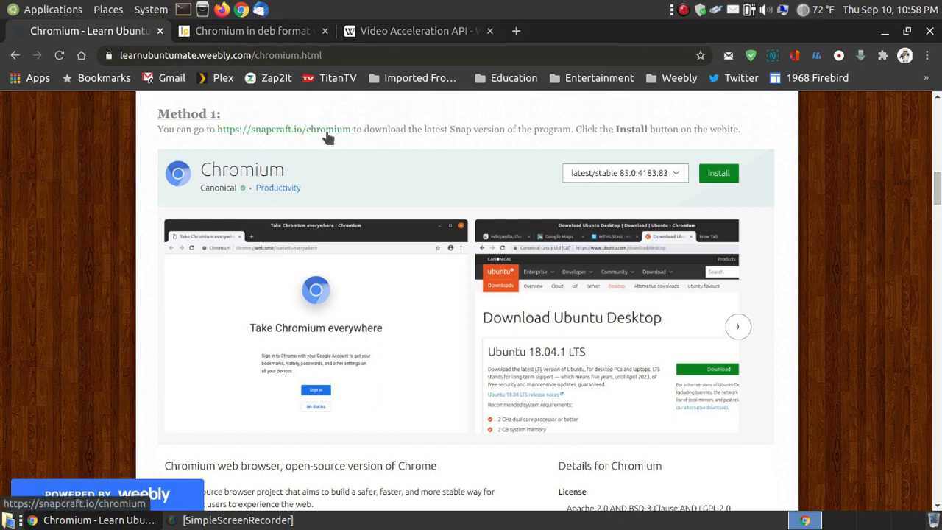
pyautogui.moveTo(719, 295)
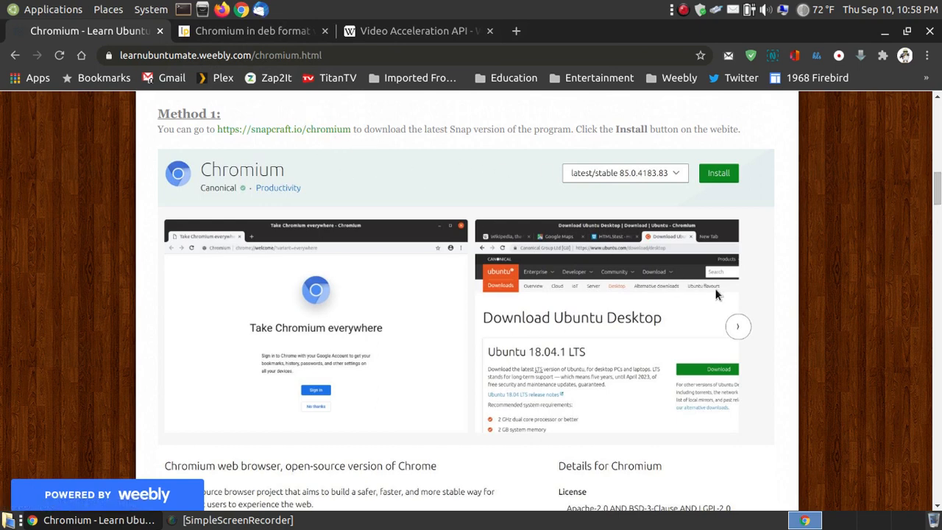
pyautogui.scroll(-3)
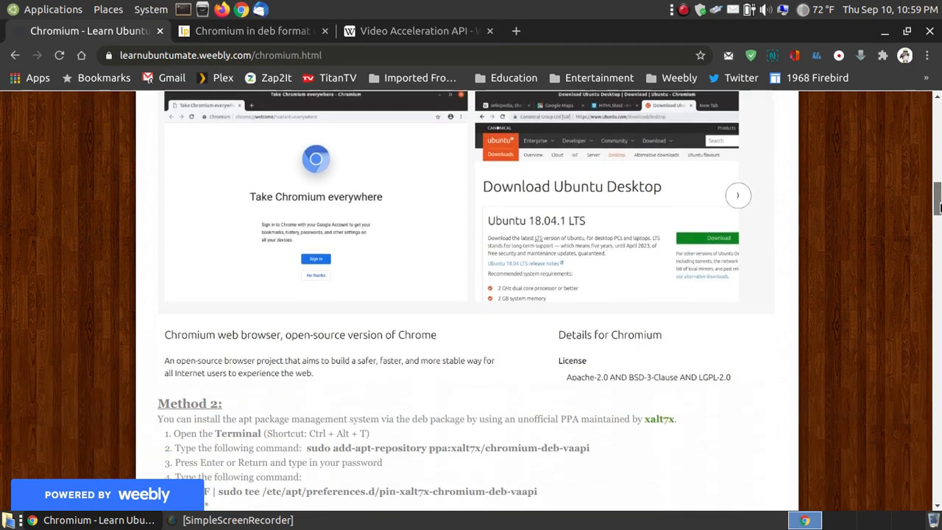
pyautogui.scroll(-3)
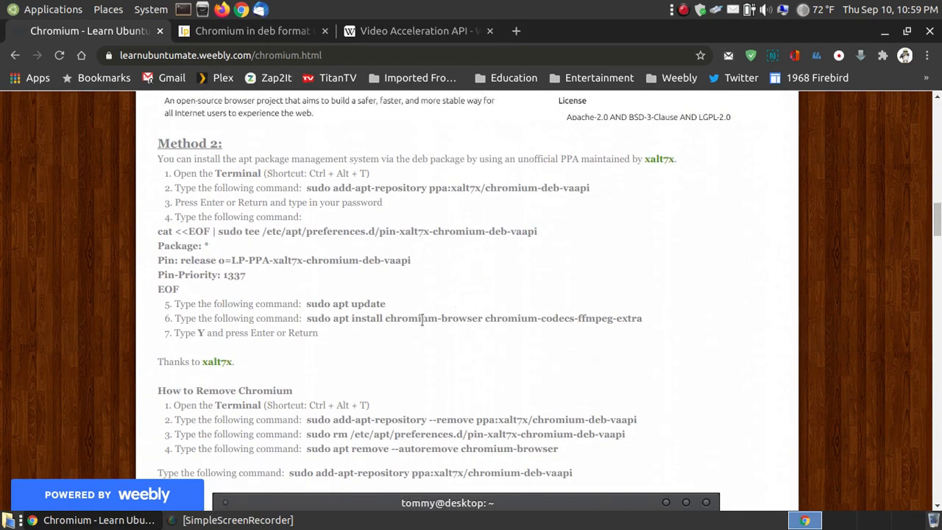
pyautogui.moveTo(474, 325)
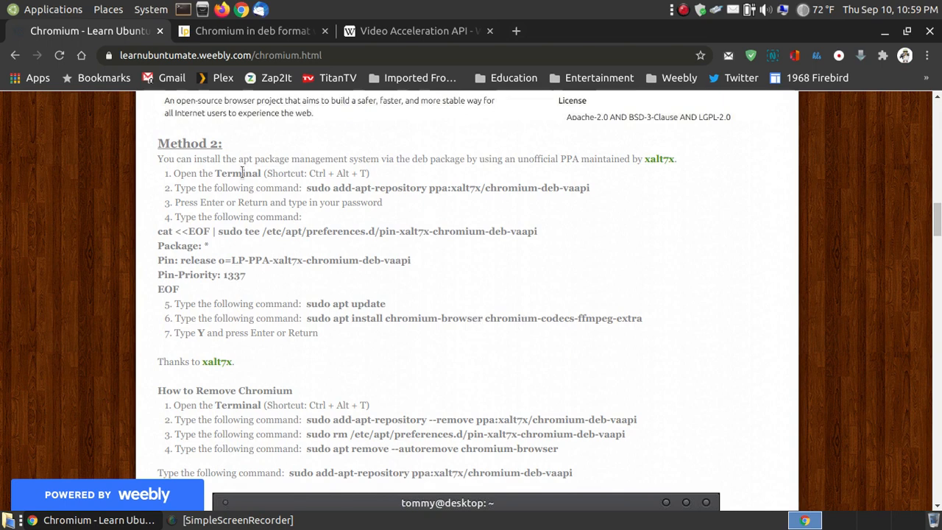
pyautogui.moveTo(641, 224)
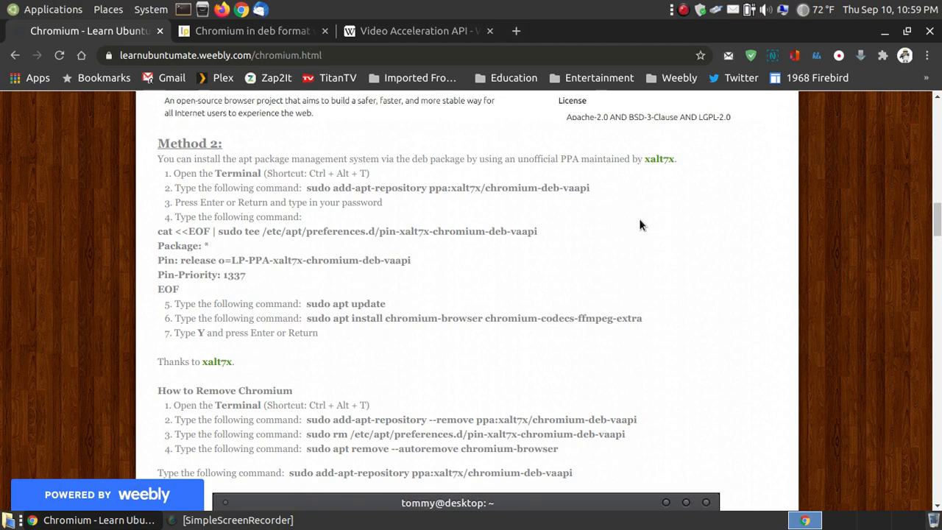
# View the xalt7x Launchpad PPA description and pin commands, selecting 'deb' in the pin file path.
pyautogui.click(250, 31)
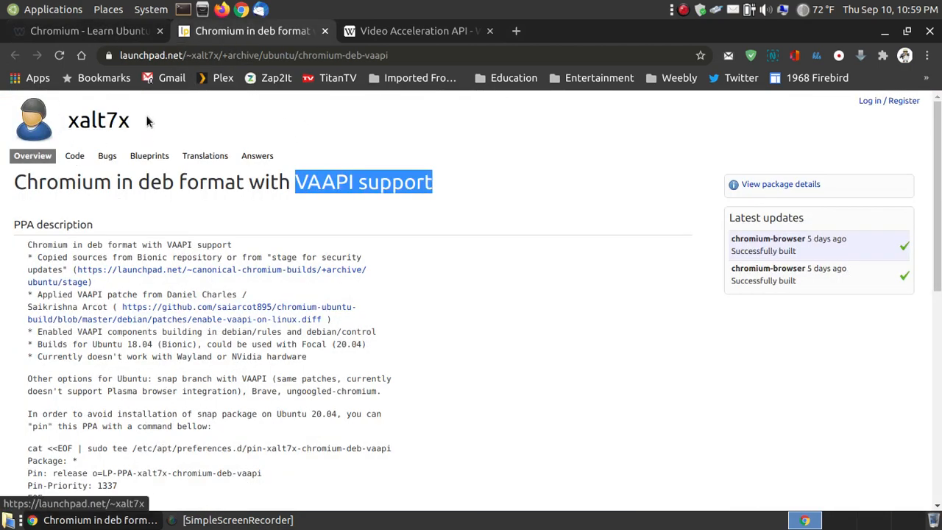
pyautogui.scroll(-3)
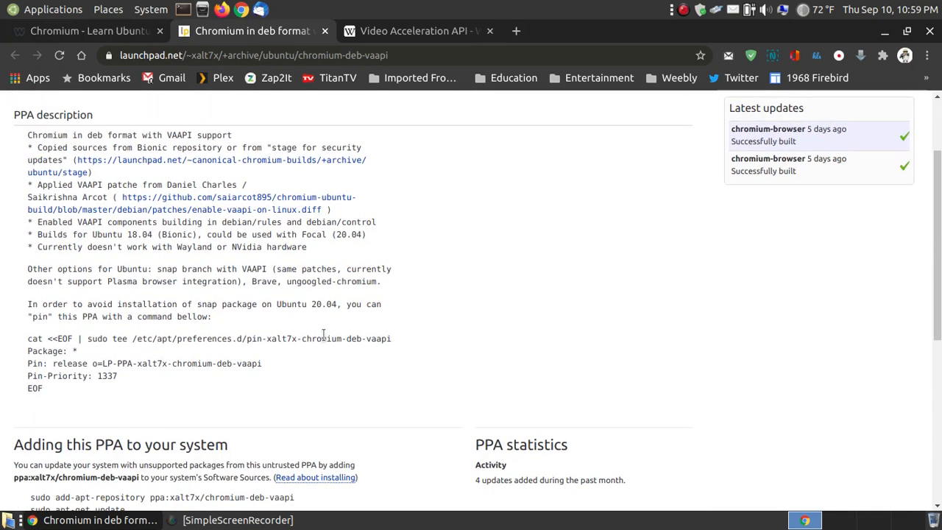
pyautogui.scroll(-3)
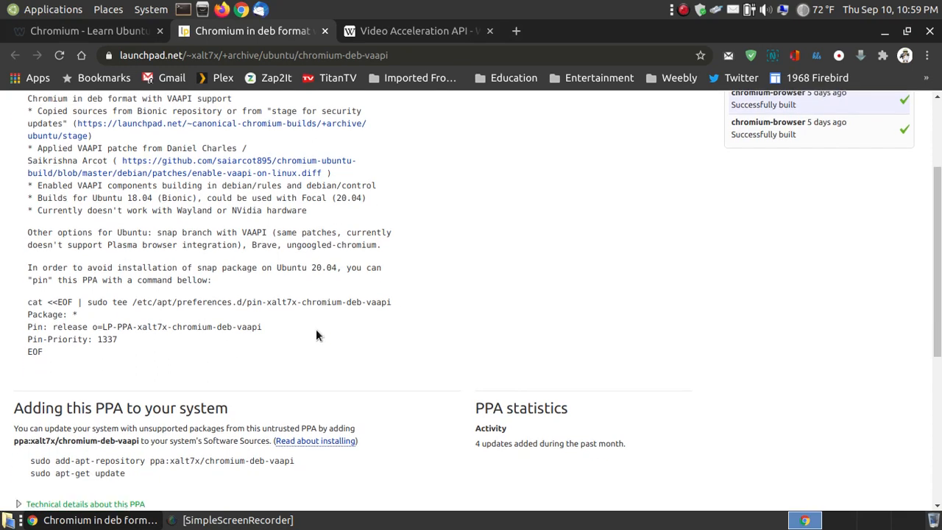
pyautogui.moveTo(382, 312)
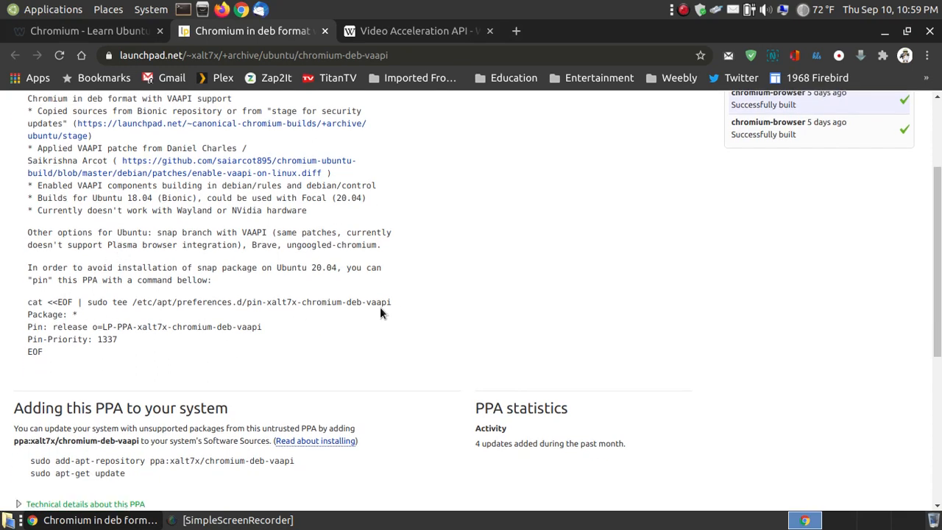
pyautogui.scroll(-3)
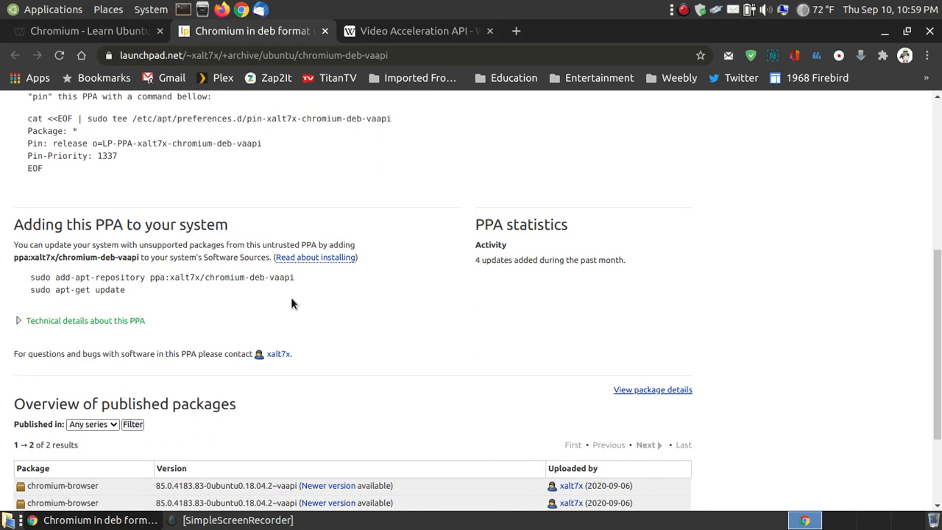
pyautogui.click(31, 289)
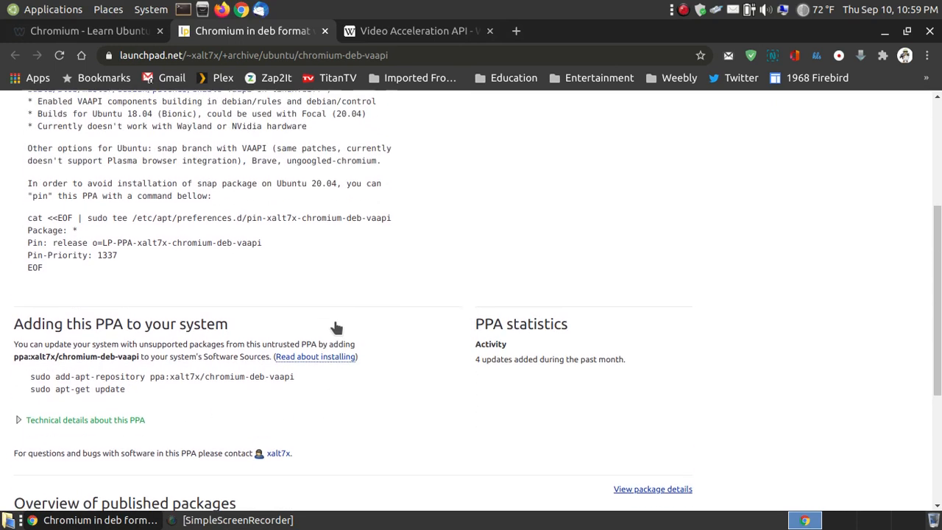
pyautogui.scroll(-3)
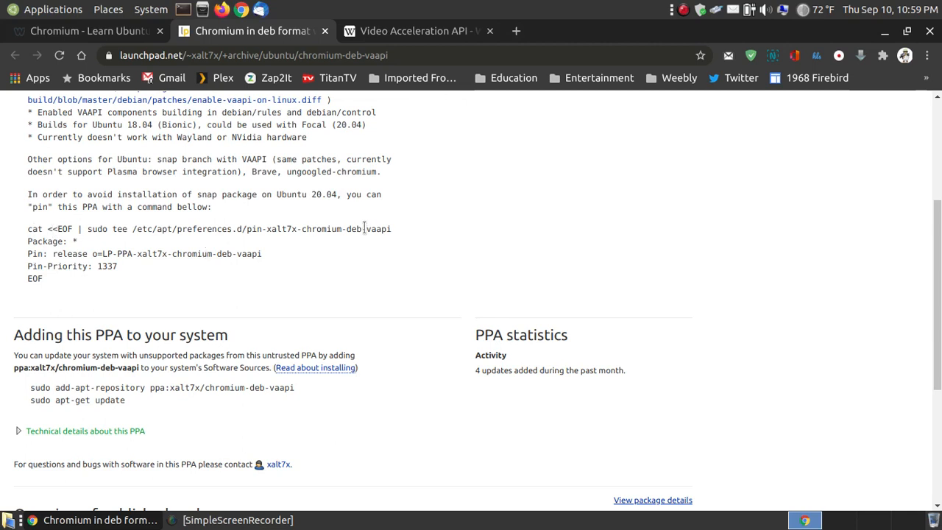
pyautogui.doubleClick(356, 230)
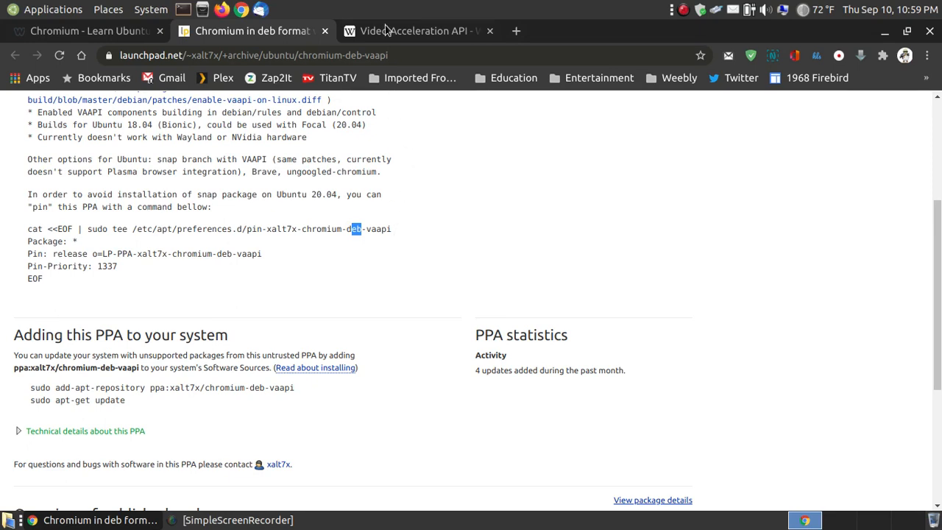
# Switch to the Wikipedia Video Acceleration API article tab to read the libva overview.
pyautogui.click(418, 31)
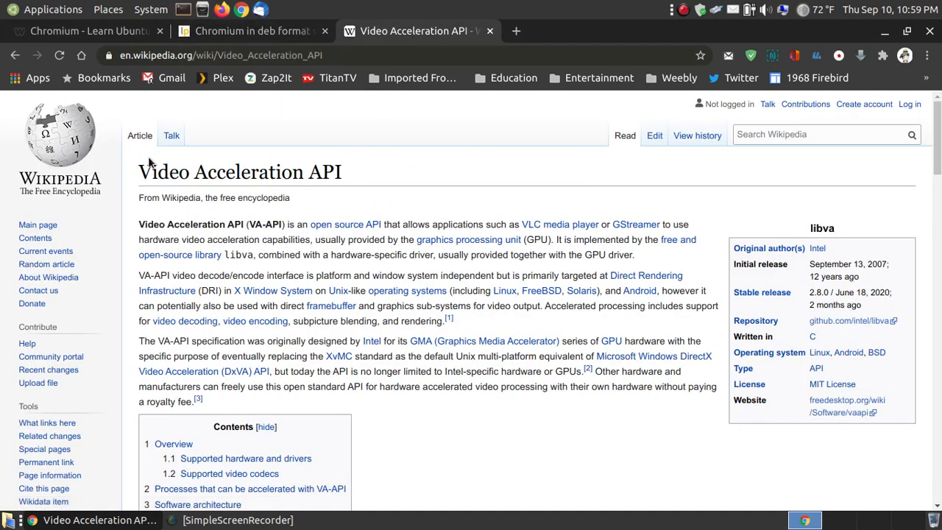
pyautogui.moveTo(321, 209)
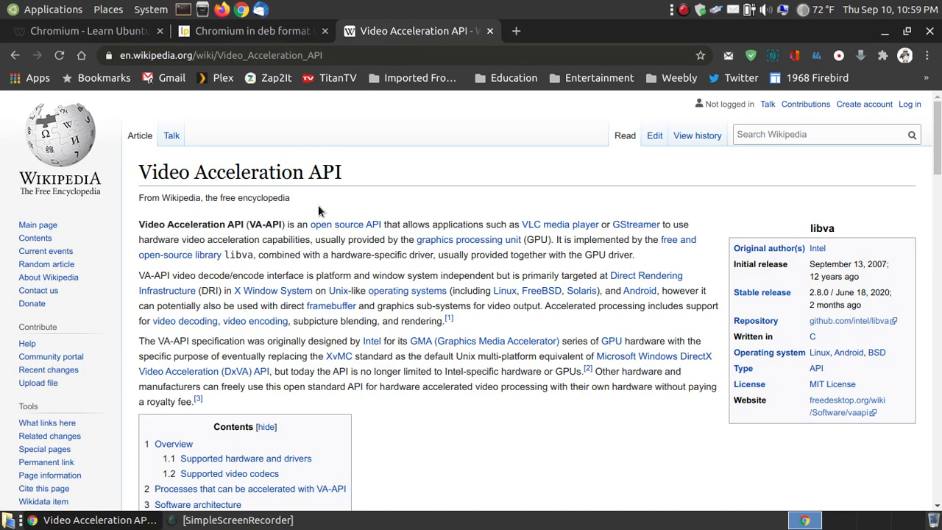
pyautogui.moveTo(452, 218)
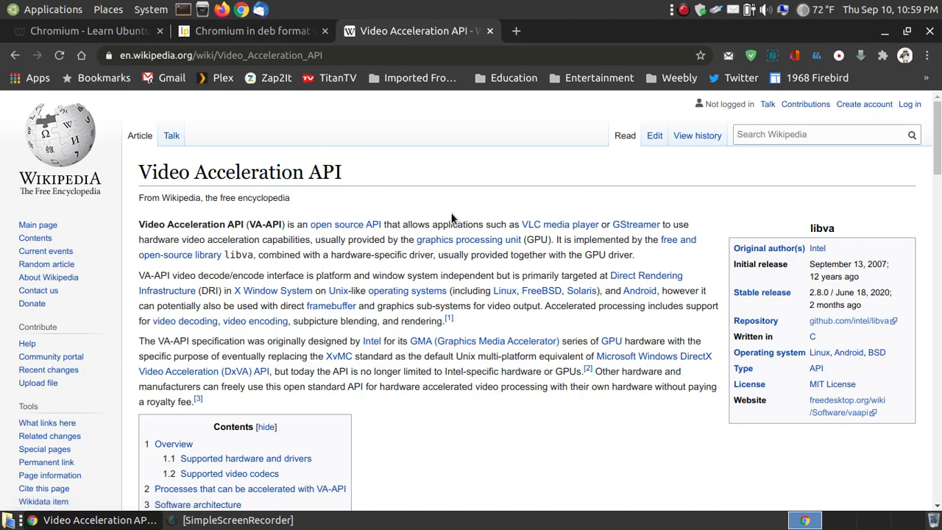
pyautogui.moveTo(542, 213)
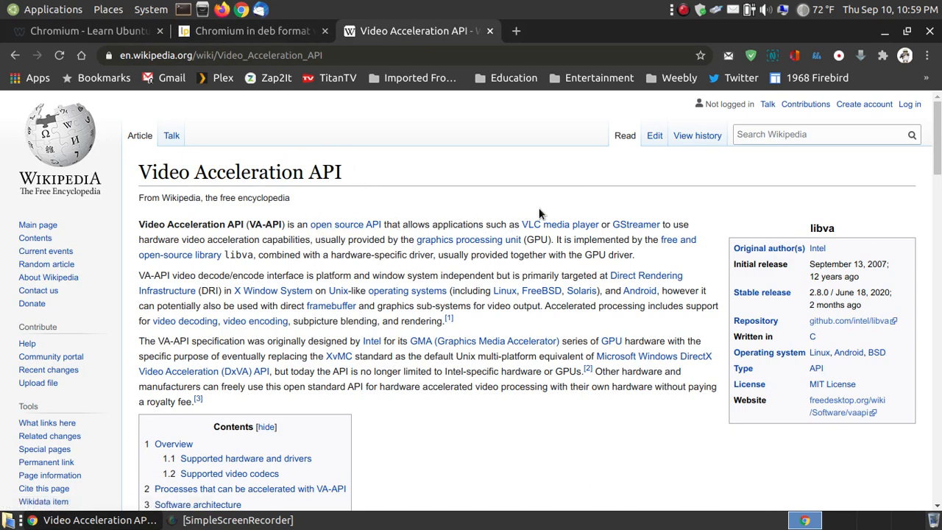
pyautogui.moveTo(710, 212)
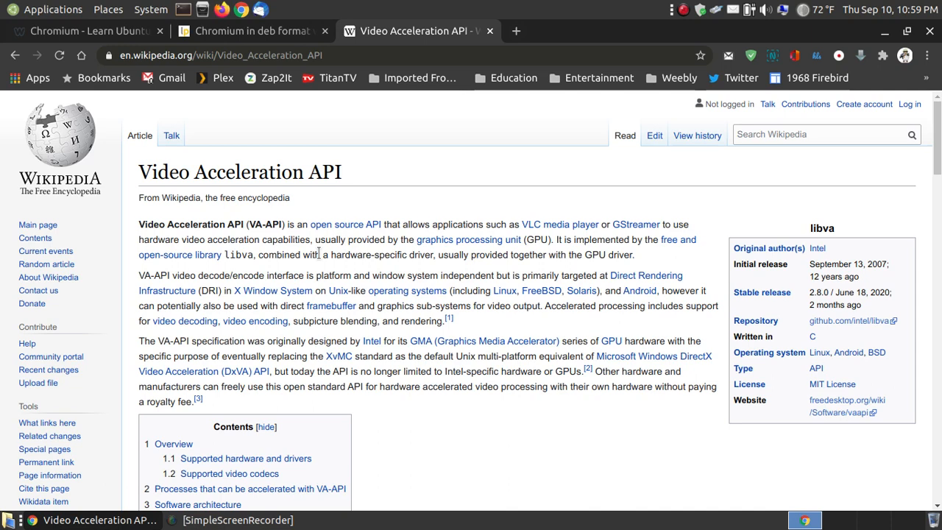
pyautogui.moveTo(527, 253)
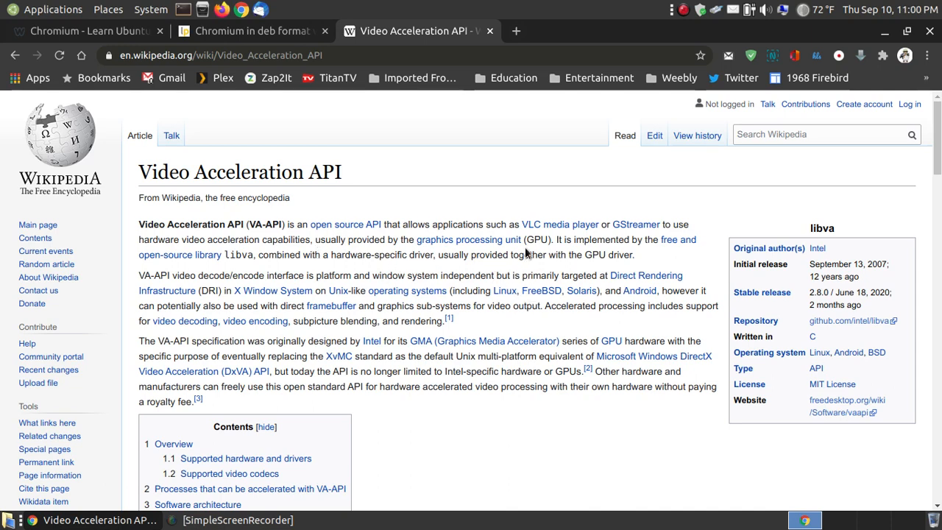
pyautogui.moveTo(544, 255)
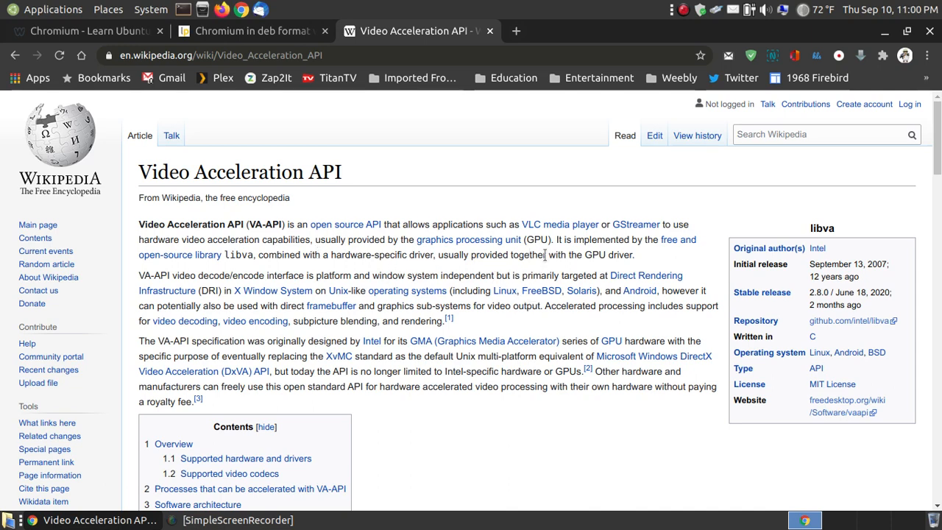
pyautogui.moveTo(404, 106)
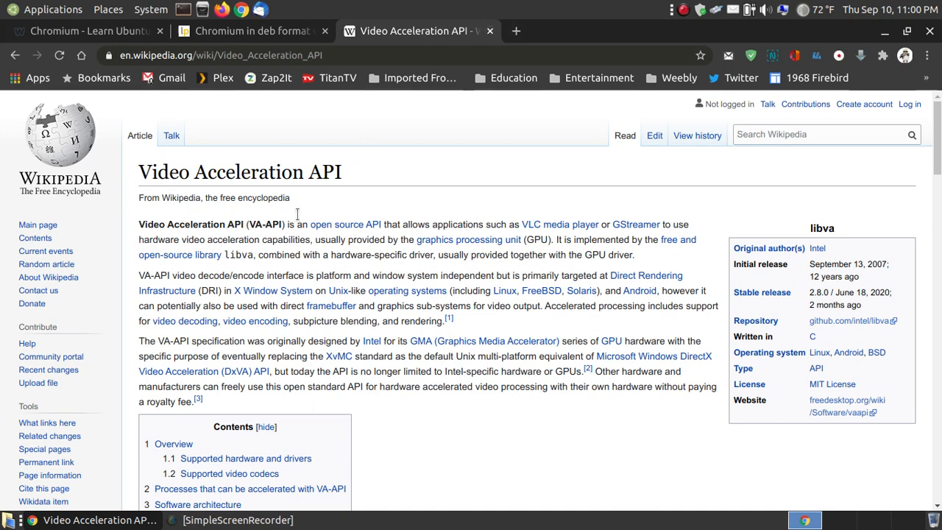
pyautogui.moveTo(486, 69)
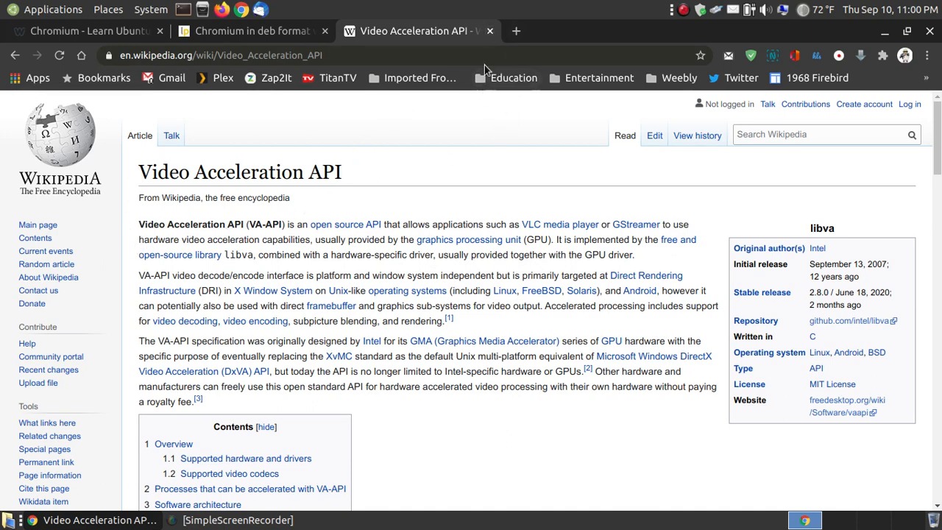
pyautogui.moveTo(530, 171)
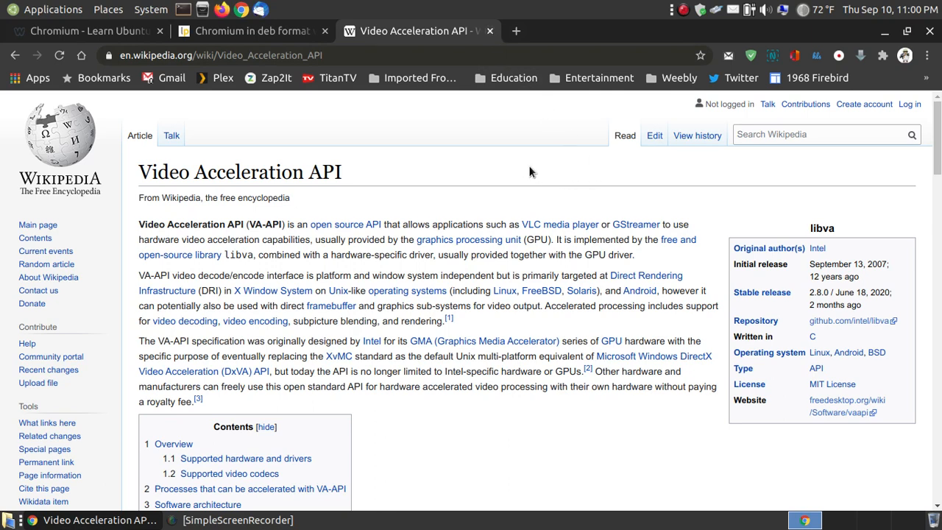
pyautogui.moveTo(491, 182)
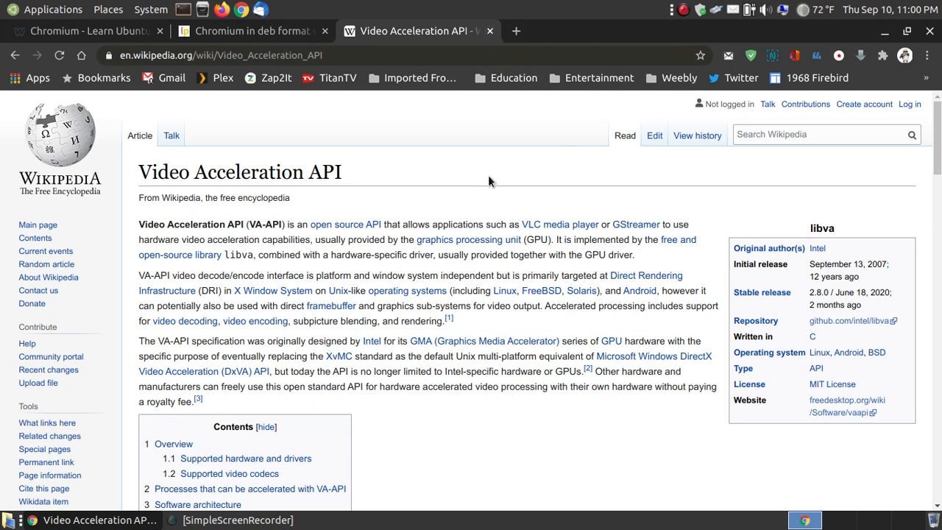
pyautogui.moveTo(515, 81)
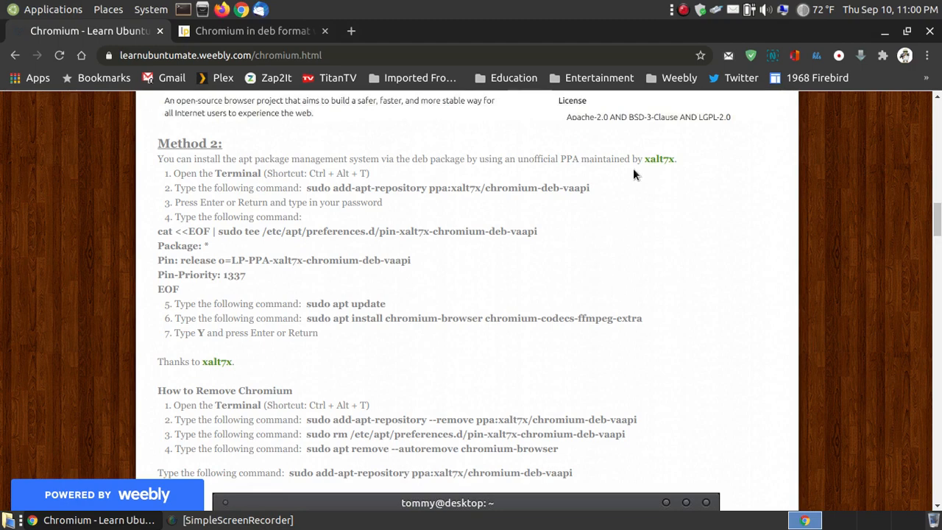
# Return to the Weebly Method 2 steps and select the 'sudo add-apt-repository ppa:xalt7x/chromium-deb-vaapi' line to copy.
pyautogui.click(250, 31)
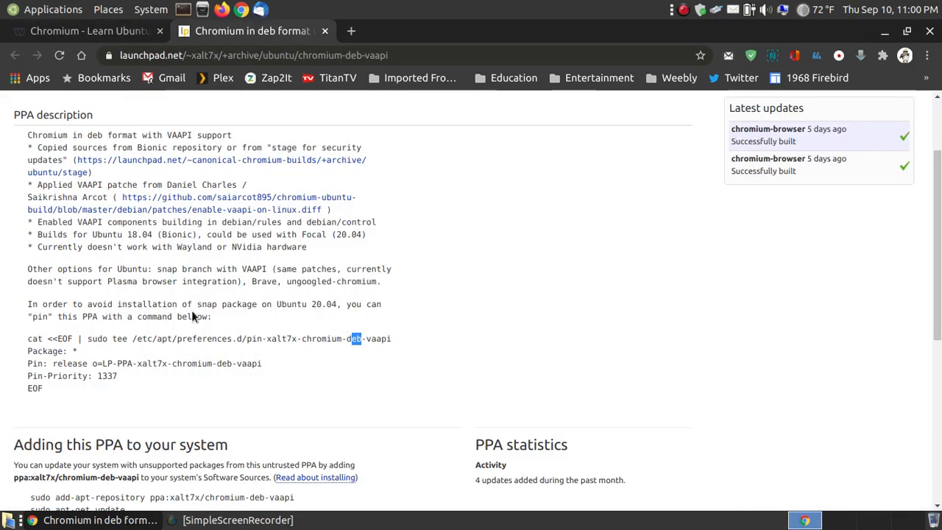
pyautogui.click(88, 31)
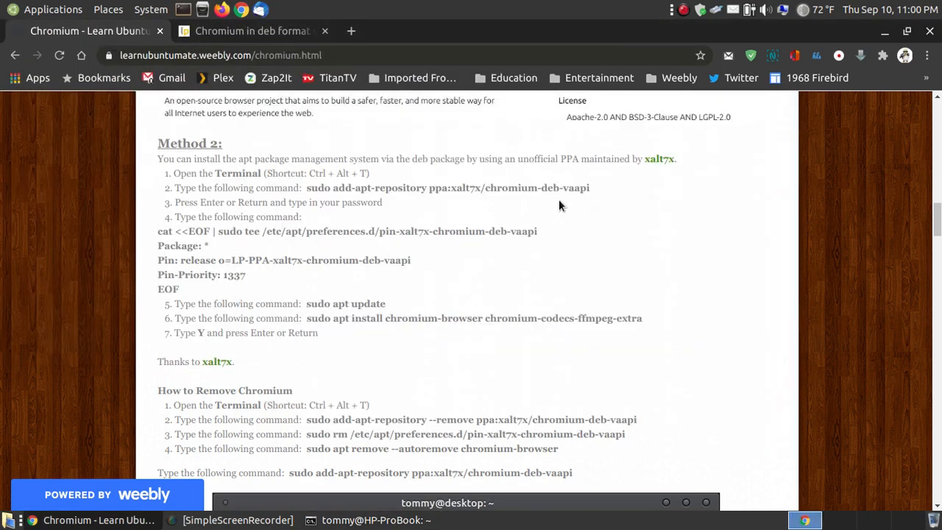
pyautogui.moveTo(324, 188); pyautogui.dragTo(589, 188)
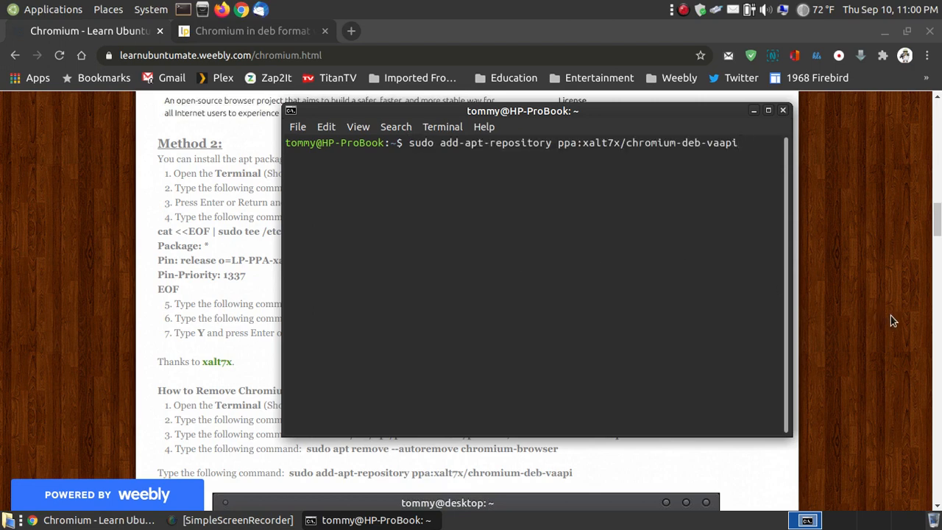
# Run the add-apt-repository command for the xalt7x PPA in MATE Terminal.
pyautogui.press('Return')
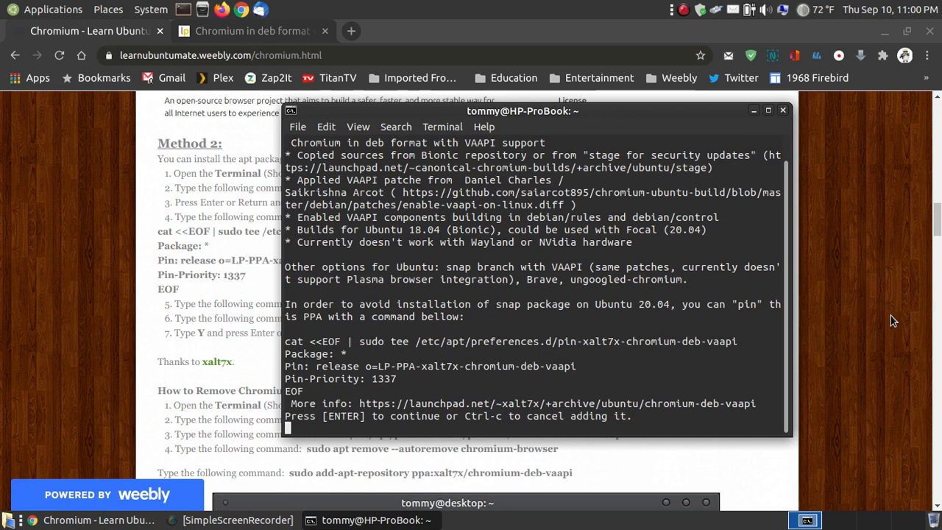
pyautogui.moveTo(751, 409)
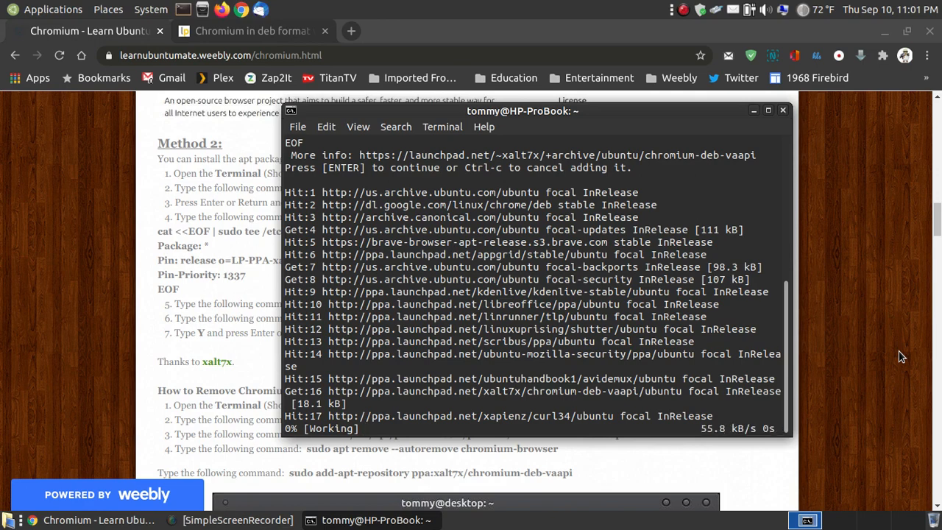
pyautogui.moveTo(625, 452)
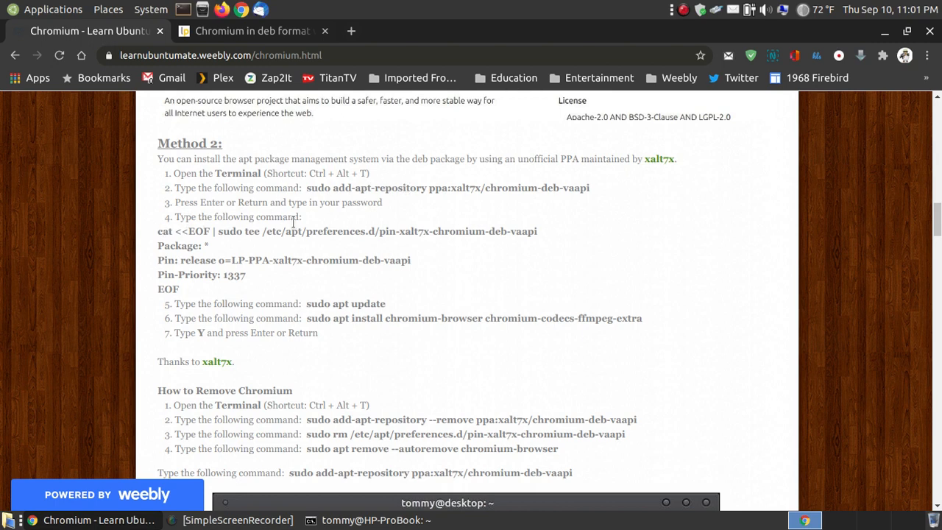
pyautogui.moveTo(209, 292)
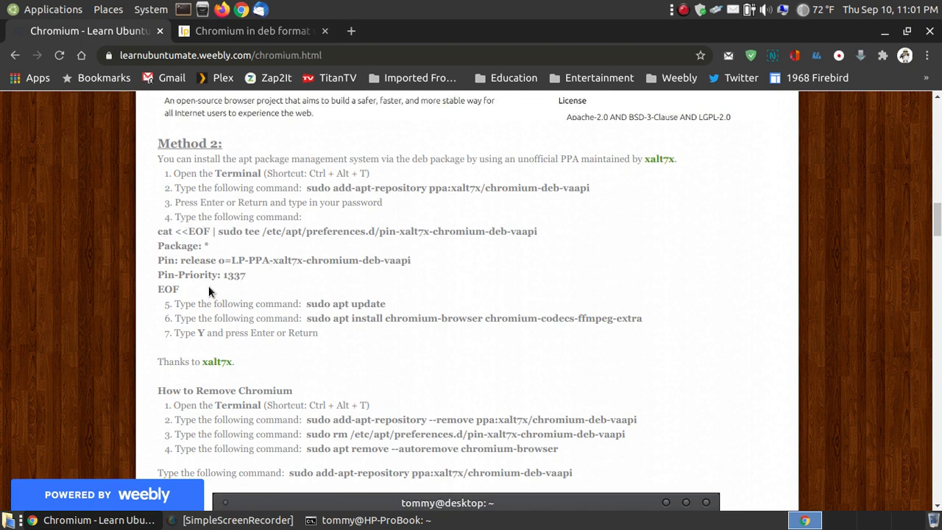
# Check the pin snippet on the Launchpad page, then select the cat <<EOF pinning block on the Weebly page.
pyautogui.click(254, 31)
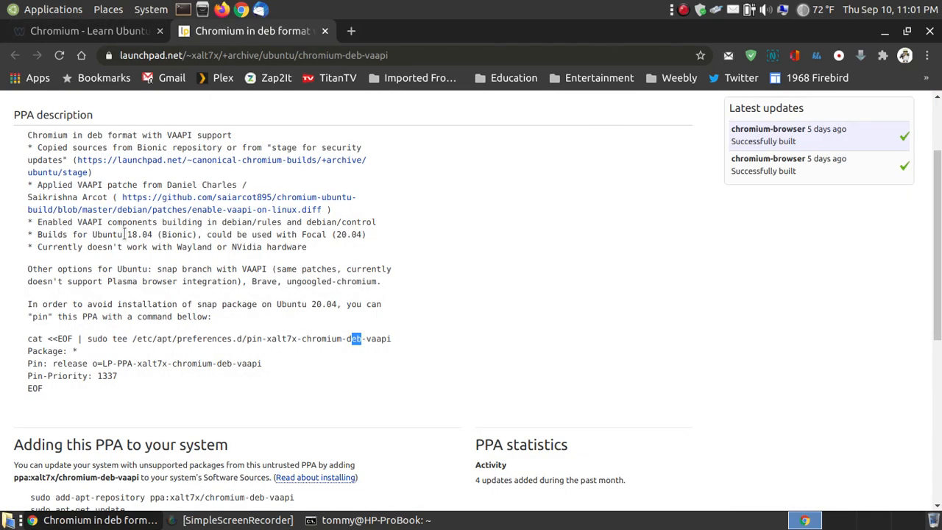
pyautogui.moveTo(33, 315)
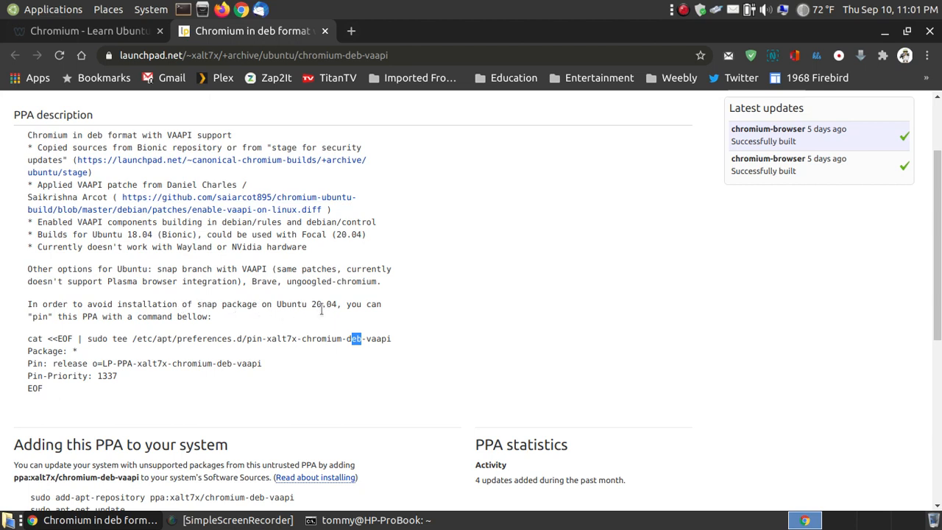
pyautogui.moveTo(85, 312)
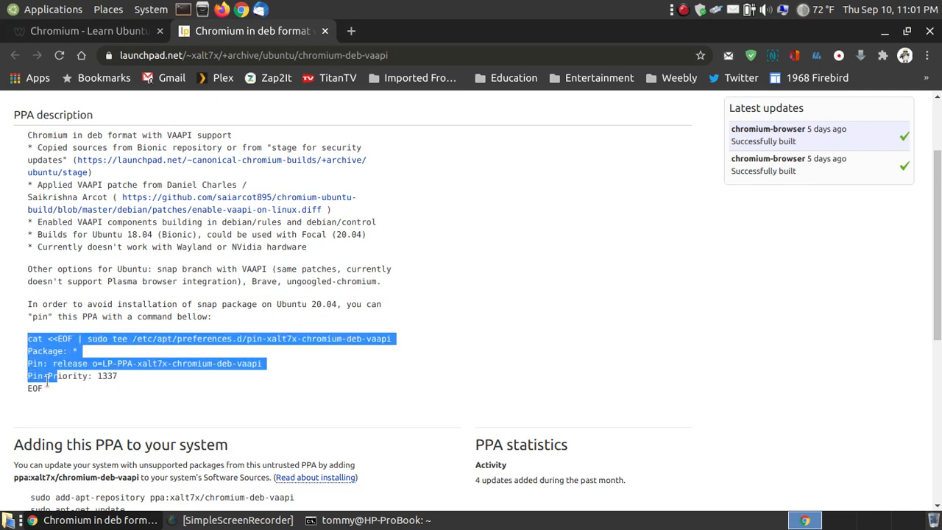
pyautogui.click(136, 376)
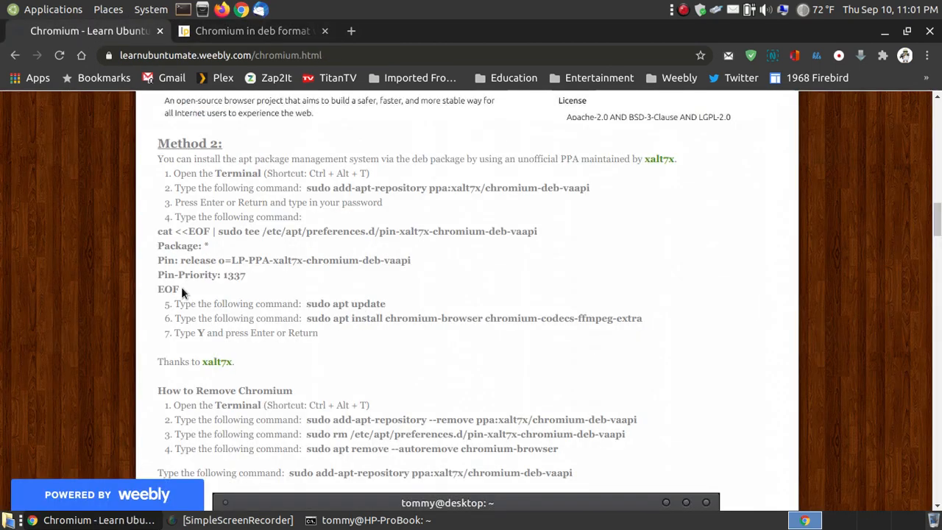
pyautogui.moveTo(157, 217); pyautogui.dragTo(183, 289)
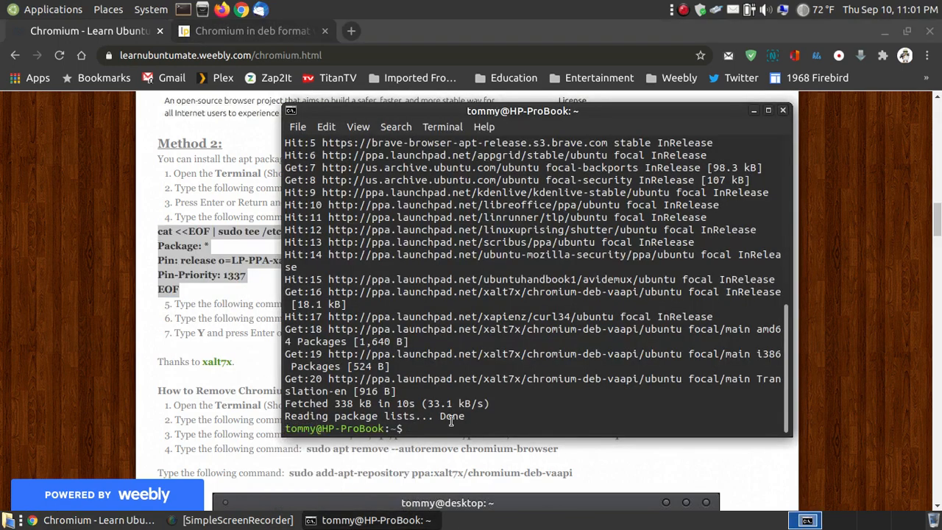
# Run the cat <<EOF | sudo tee /etc/apt/preferences.d/pin-xalt7x-chromium-deb-vaapi pinning block with priority 1337.
pyautogui.write('cat <<EOF | sudo tee /etc/apt/preferences.d/pin-xalt7x-chromium-deb-vaapi')
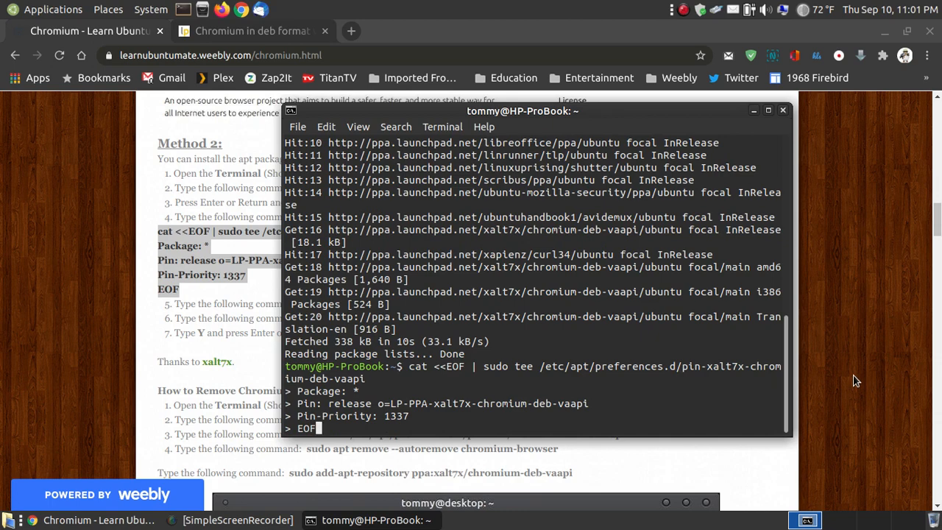
pyautogui.press('Return')
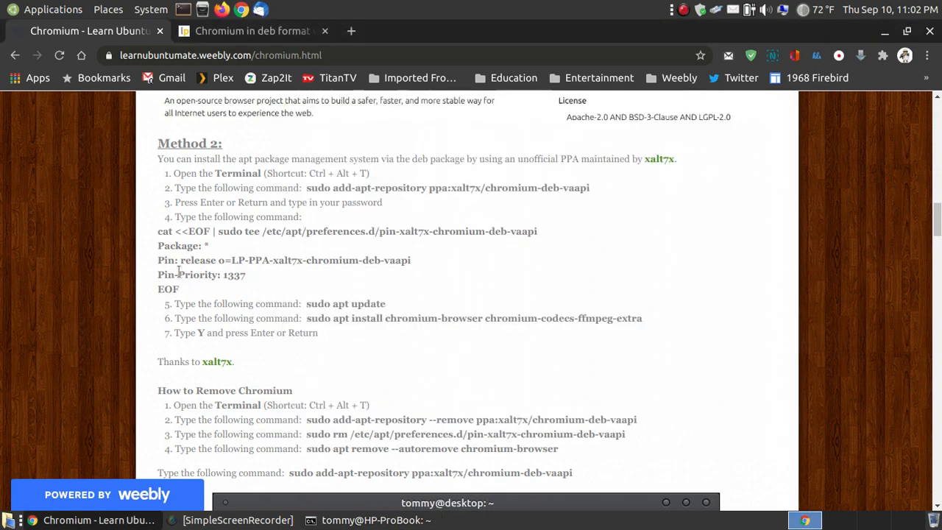
pyautogui.moveTo(251, 281)
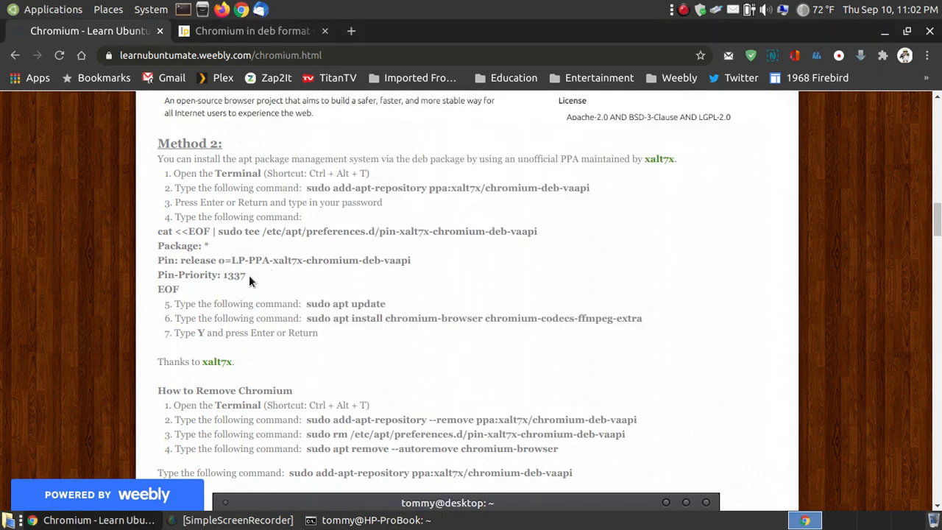
pyautogui.moveTo(390, 308)
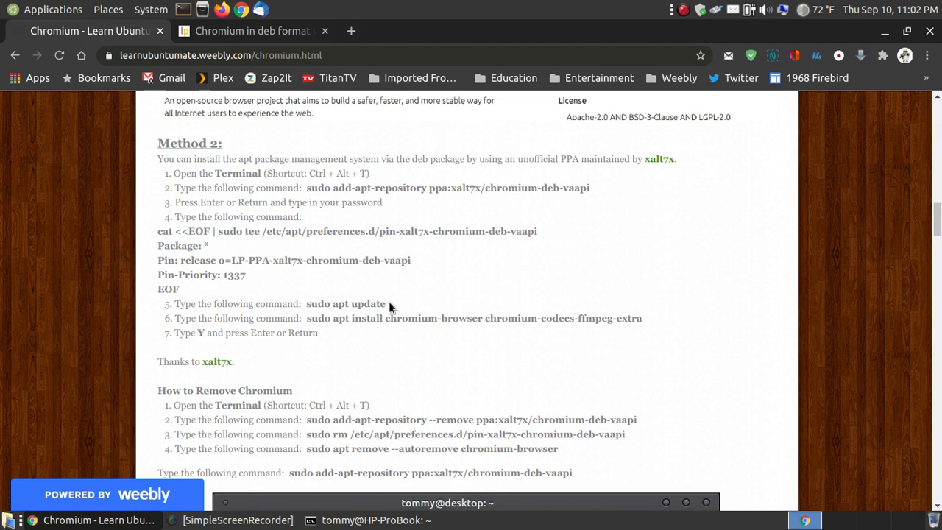
# Run sudo apt update in MATE Terminal to refresh the package lists.
pyautogui.doubleClick(344, 304)
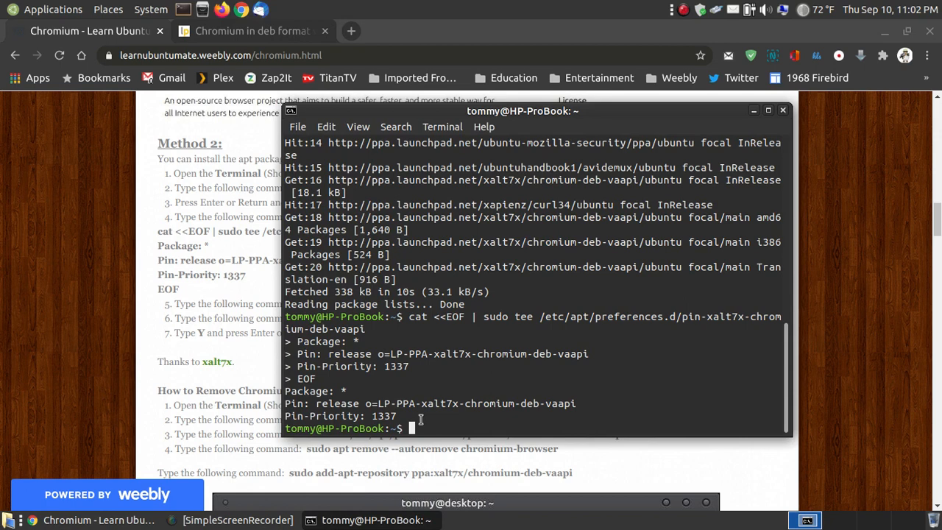
pyautogui.write('sudo apt update')
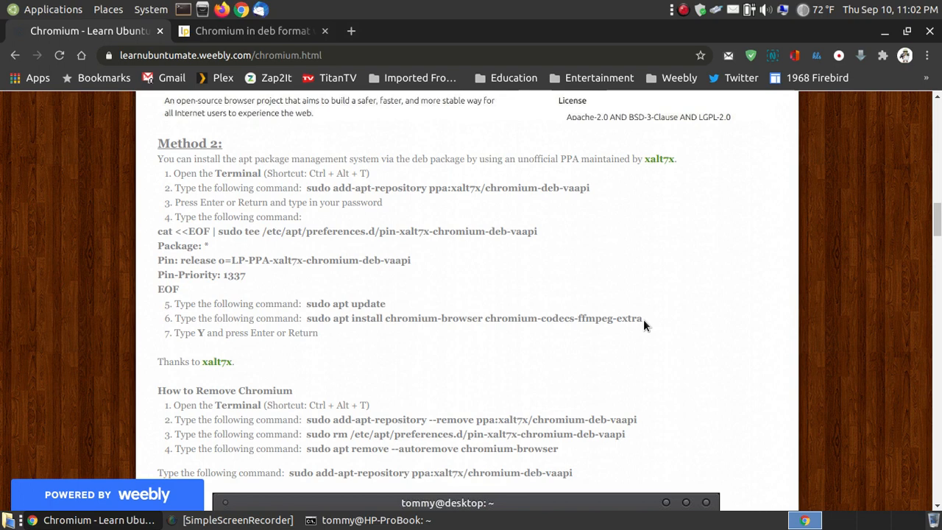
pyautogui.moveTo(507, 207)
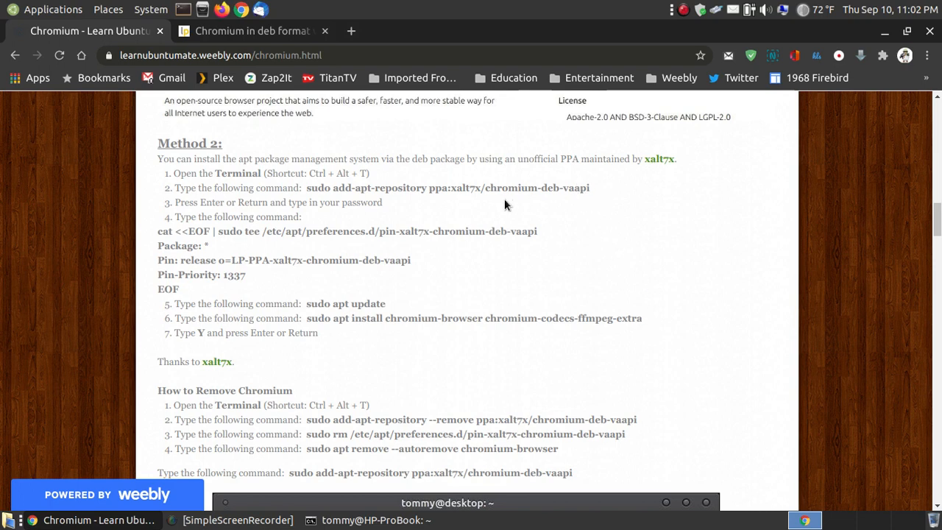
pyautogui.moveTo(565, 212)
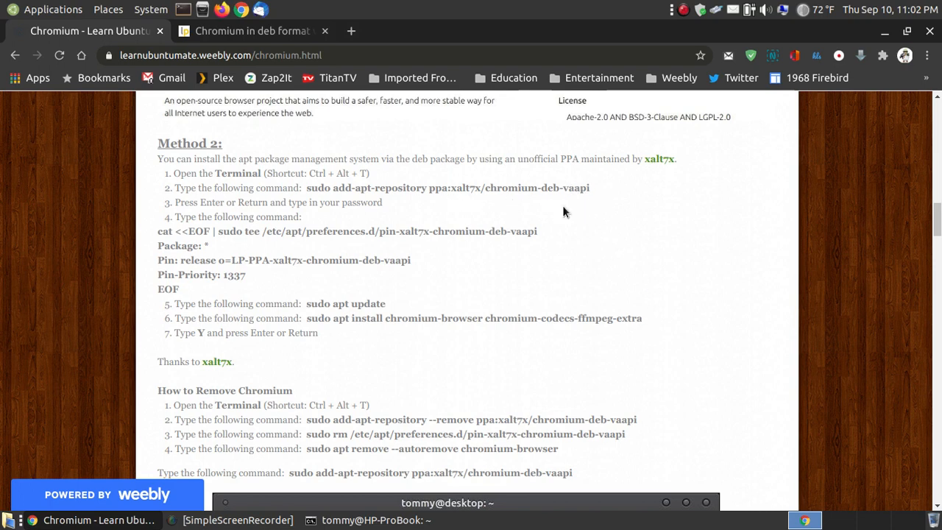
# Copy and run the apt install chromium-browser chromium-codecs-ffmpeg-extra line, answering y to continue.
pyautogui.moveTo(338, 318); pyautogui.dragTo(642, 318)
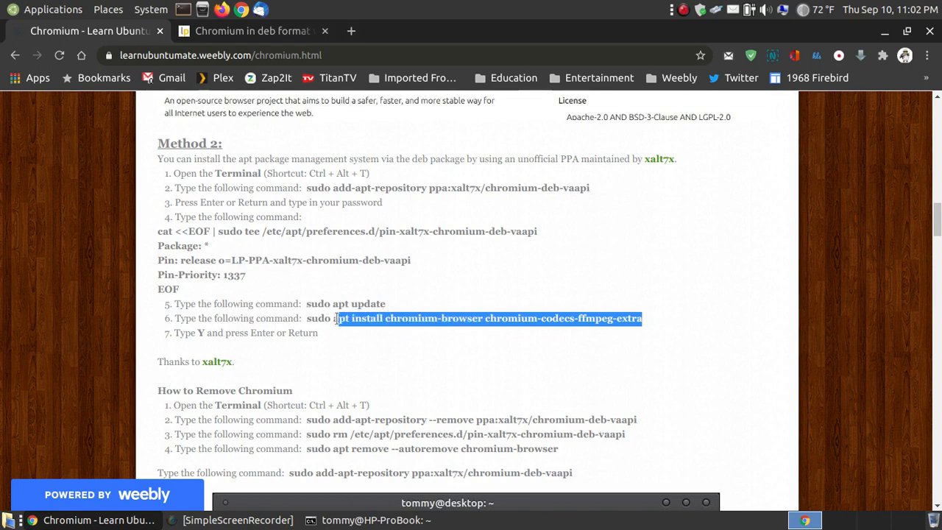
pyautogui.rightClick(471, 318)
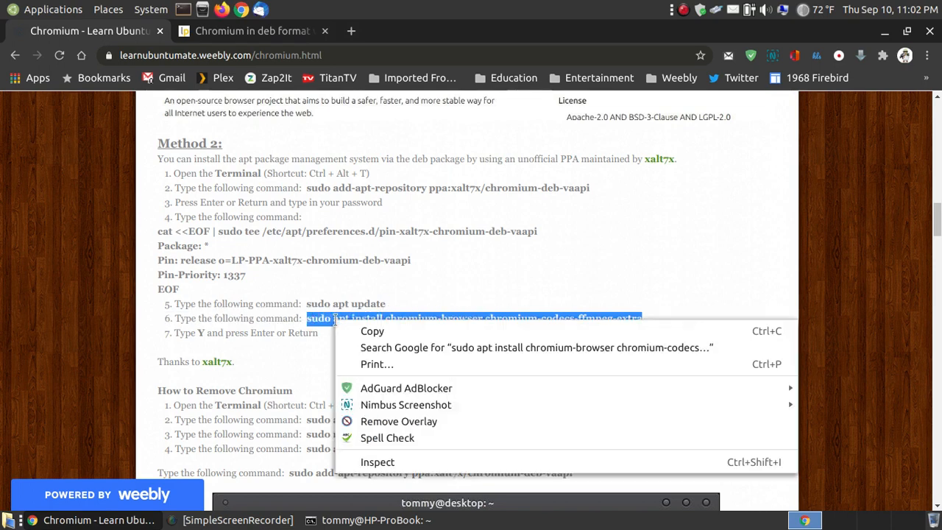
pyautogui.click(665, 171)
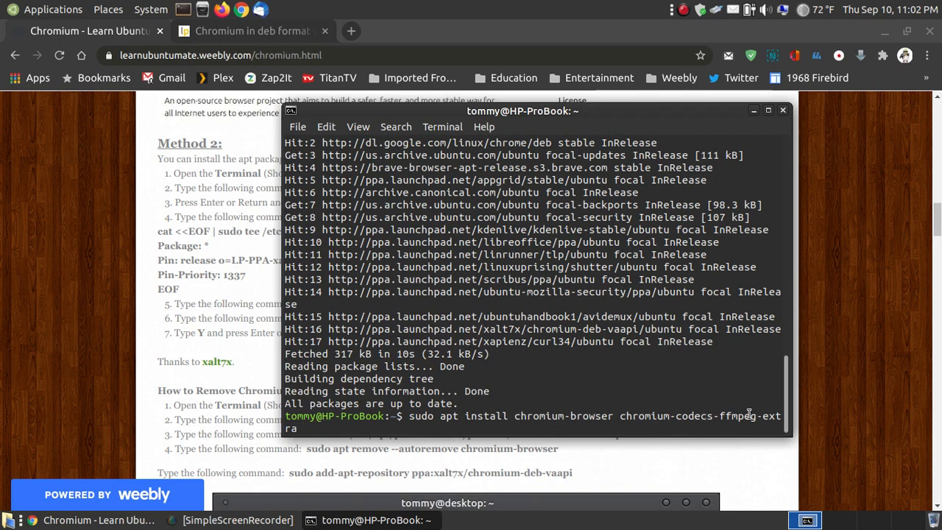
pyautogui.moveTo(861, 340)
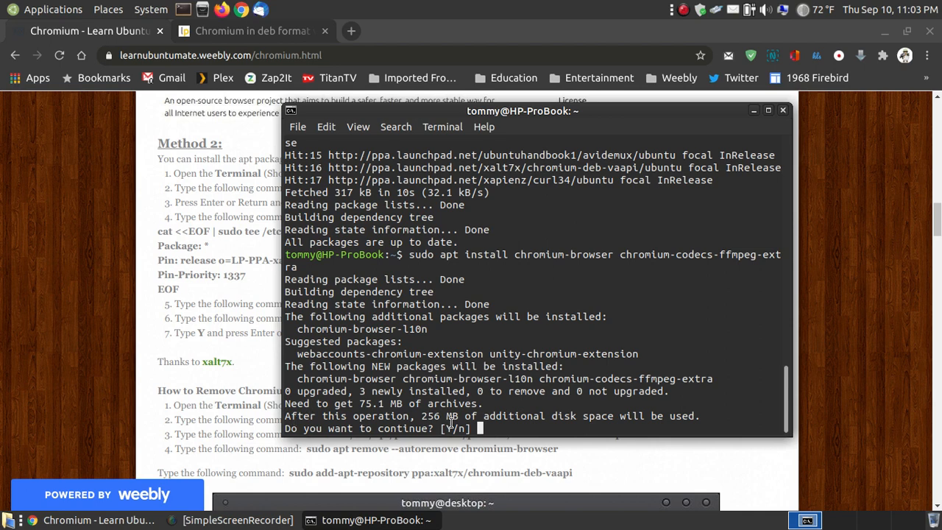
pyautogui.moveTo(621, 353)
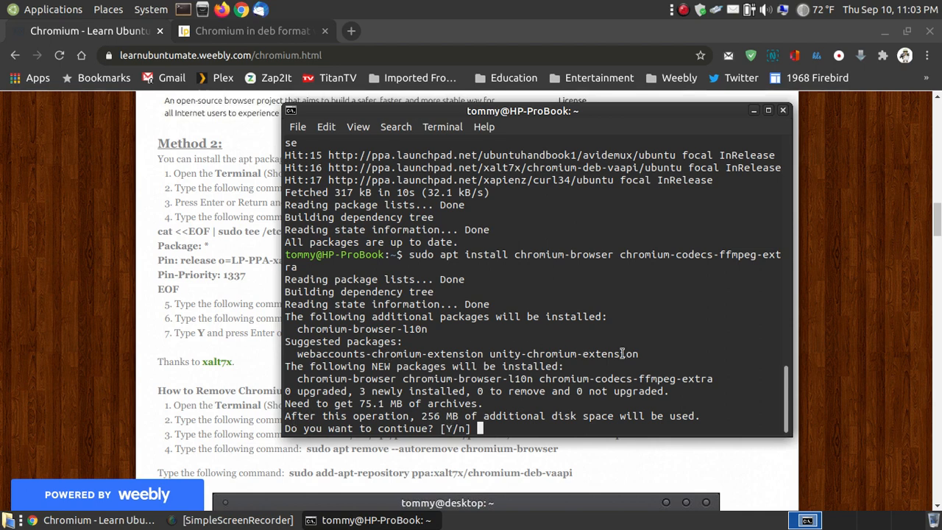
pyautogui.moveTo(533, 412)
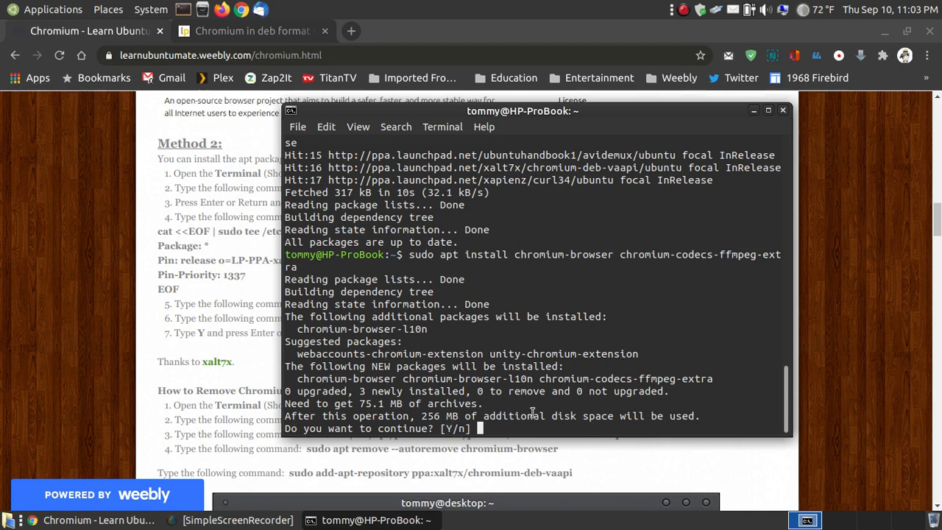
pyautogui.write('y')
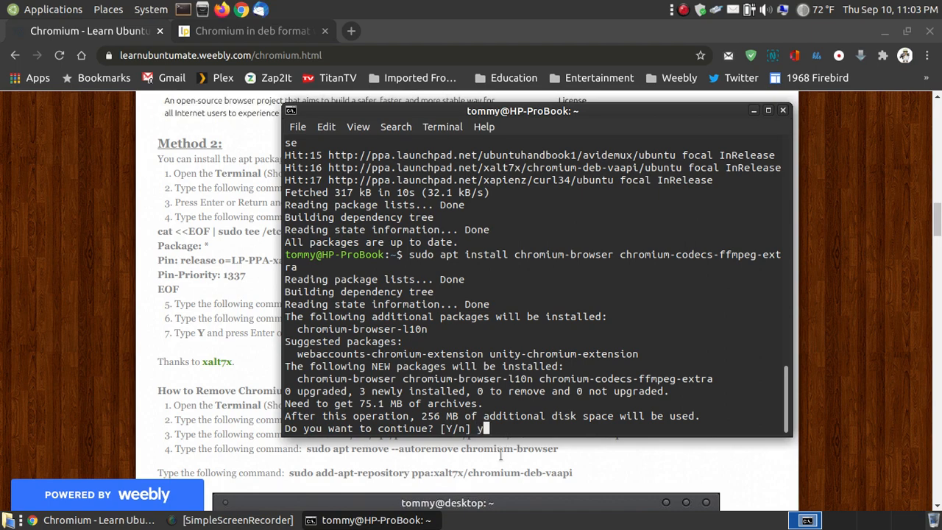
# Run the apt install of chromium-browser and chromium-codecs-ffmpeg-extra to completion, then enter exit.
pyautogui.press('Return')
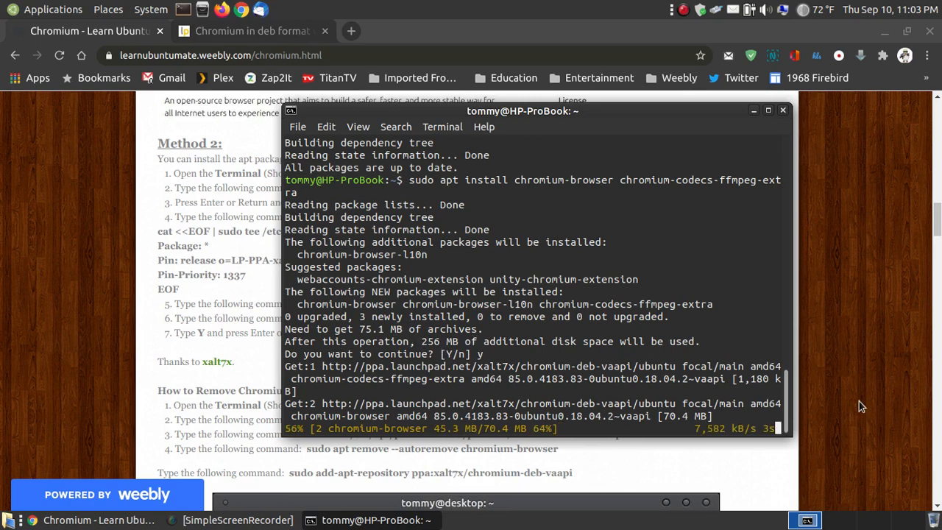
pyautogui.moveTo(408, 327)
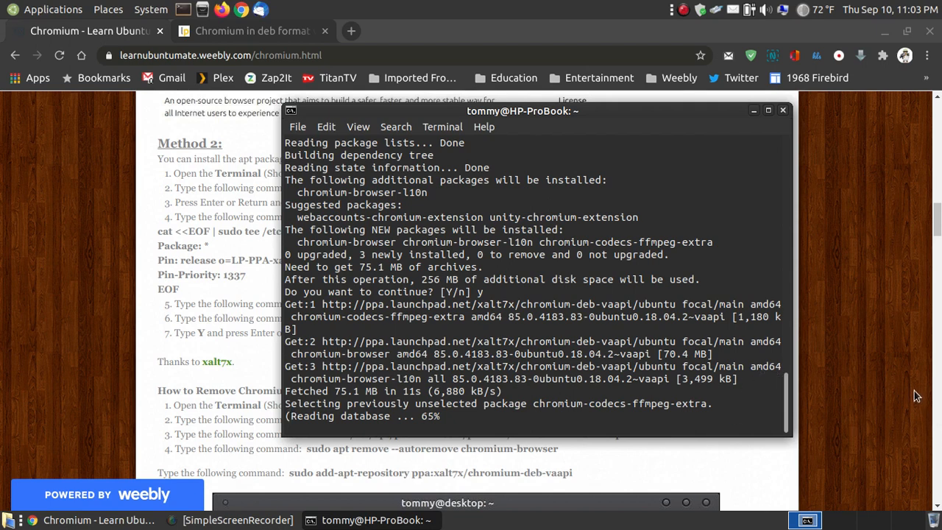
pyautogui.moveTo(836, 409)
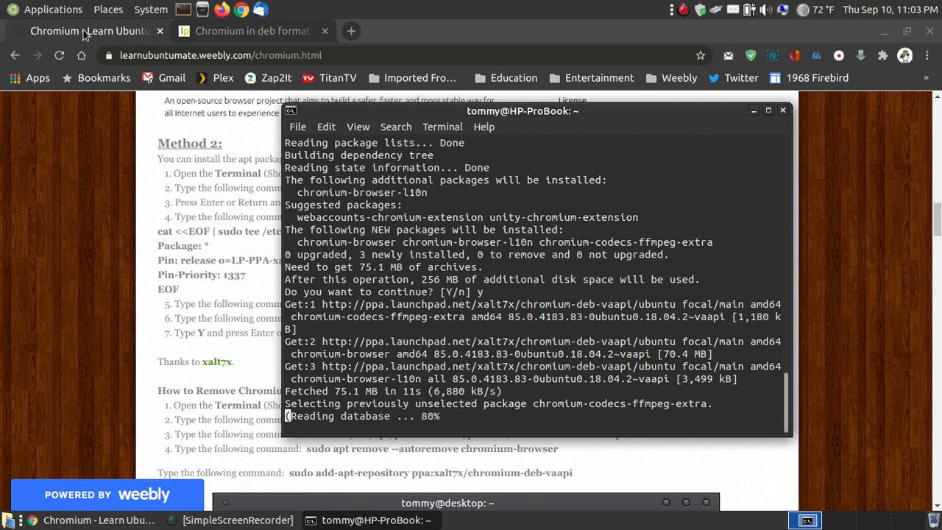
pyautogui.click(53, 8)
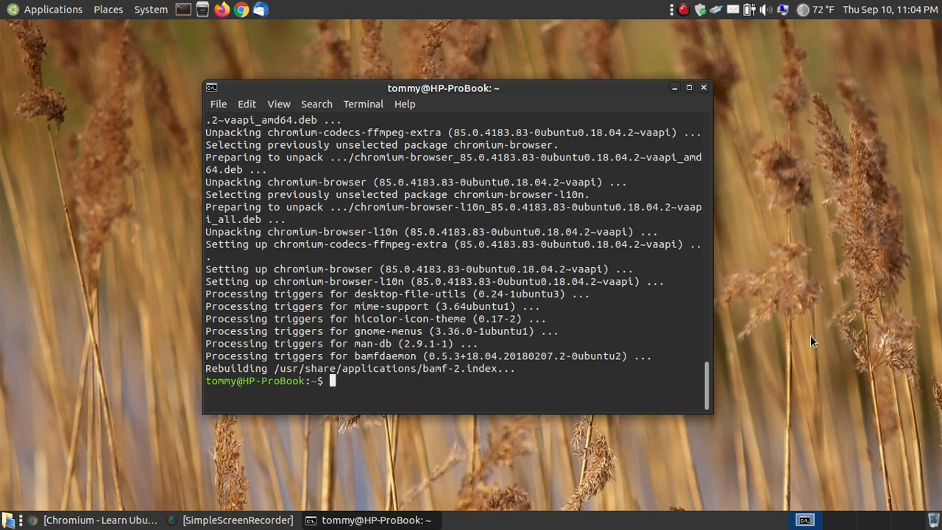
pyautogui.write('exit')
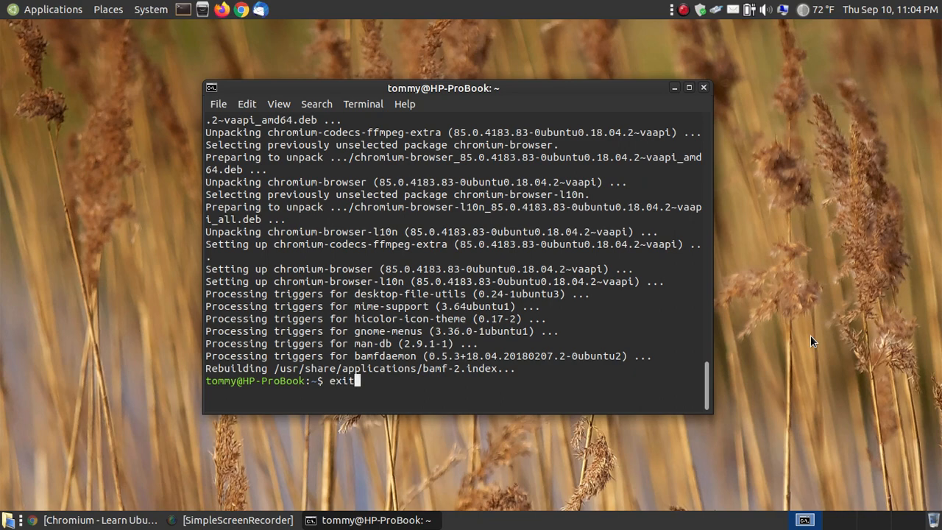
# Close the terminal session and launch Chromium Web Browser from Applications > Internet.
pyautogui.press('Return')
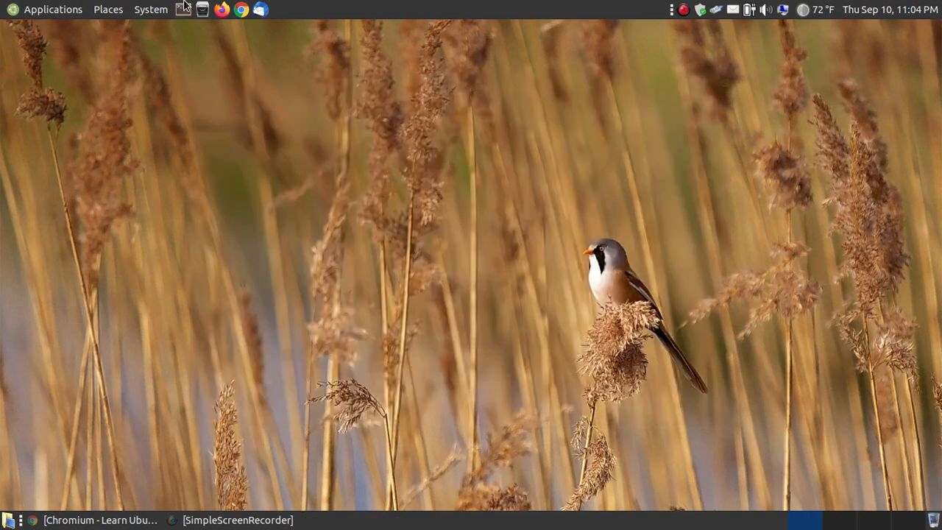
pyautogui.click(53, 9)
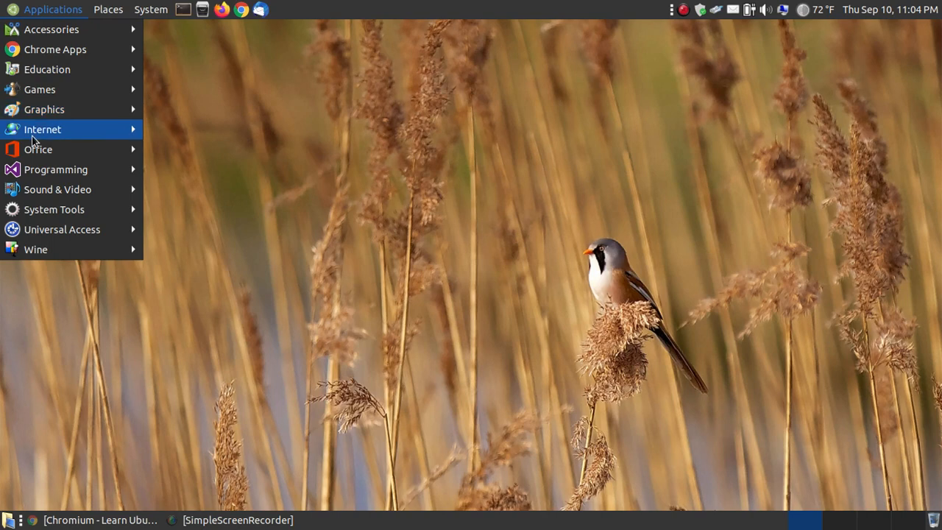
pyautogui.moveTo(42, 130)
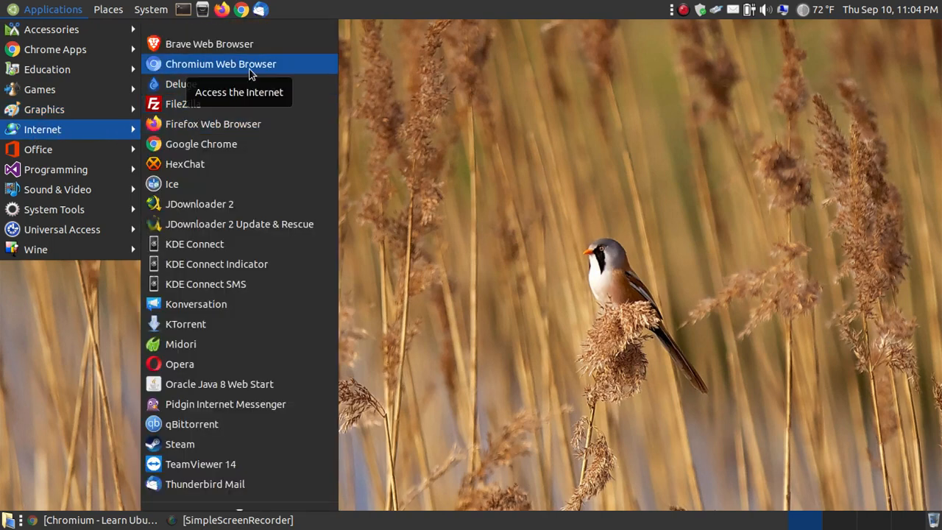
pyautogui.moveTo(256, 70)
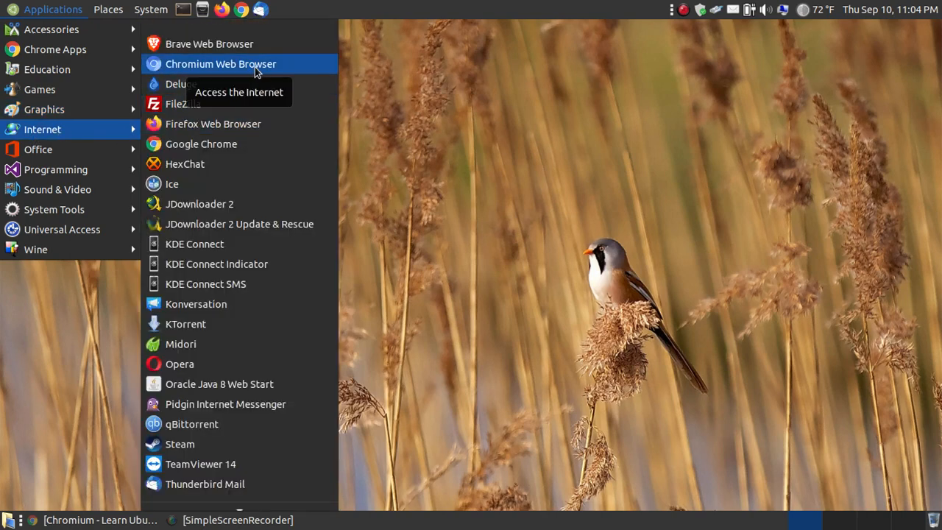
pyautogui.click(221, 63)
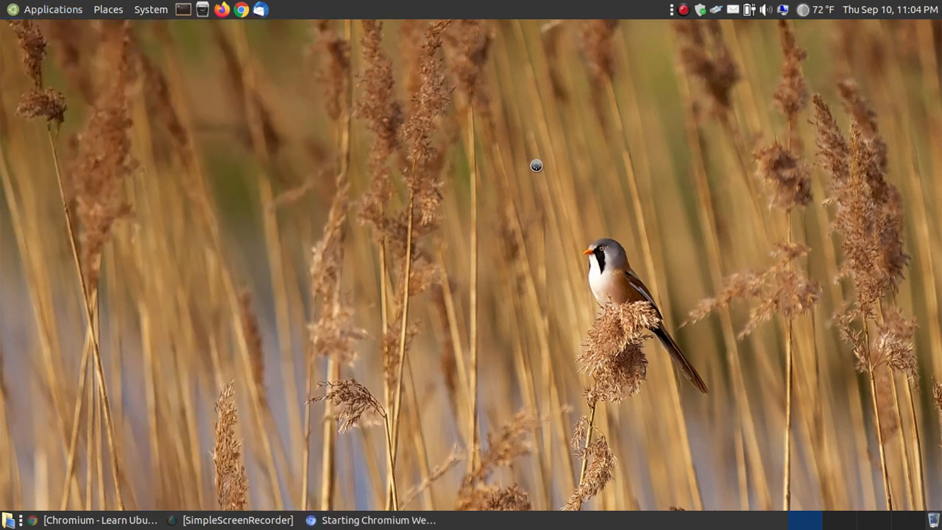
pyautogui.moveTo(377, 506)
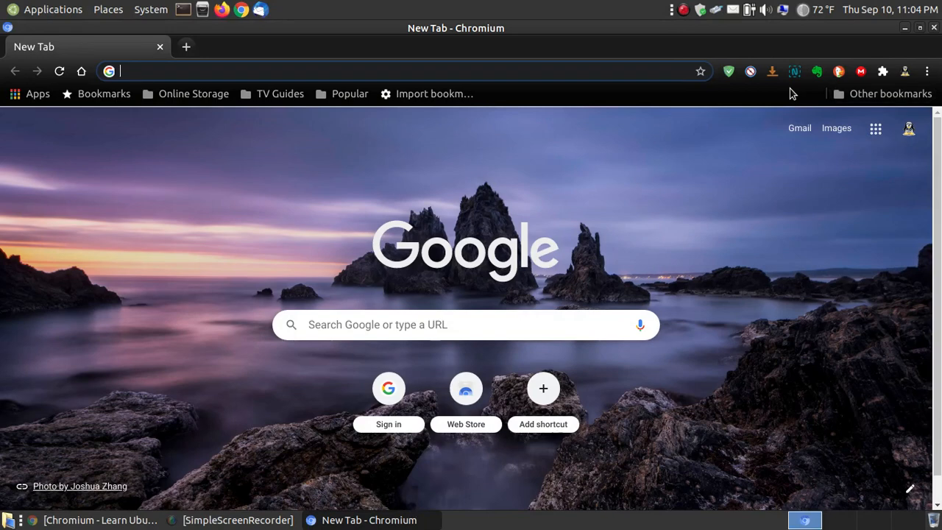
pyautogui.moveTo(586, 109)
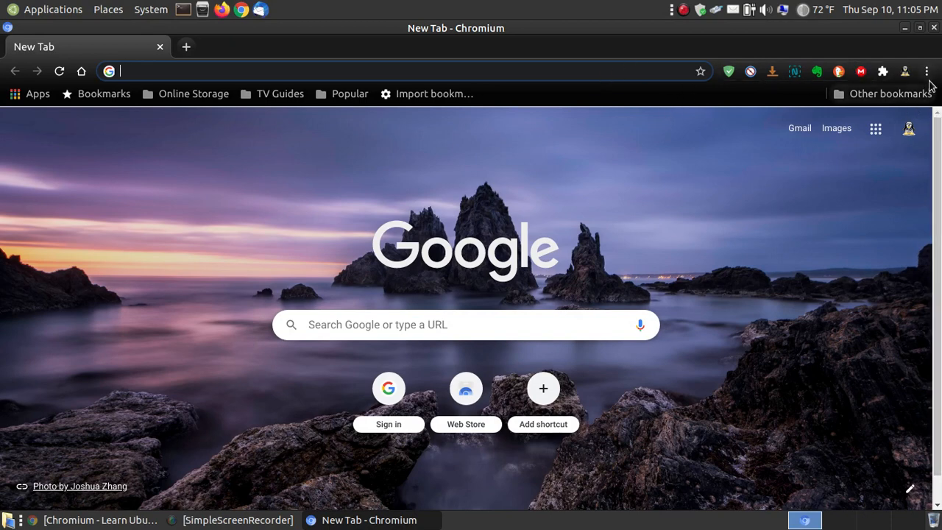
pyautogui.click(928, 71)
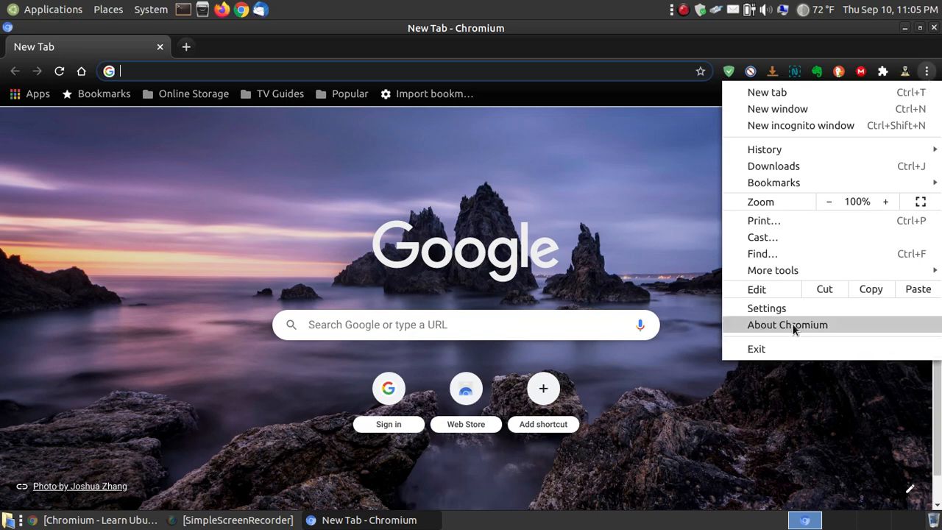
pyautogui.click(788, 325)
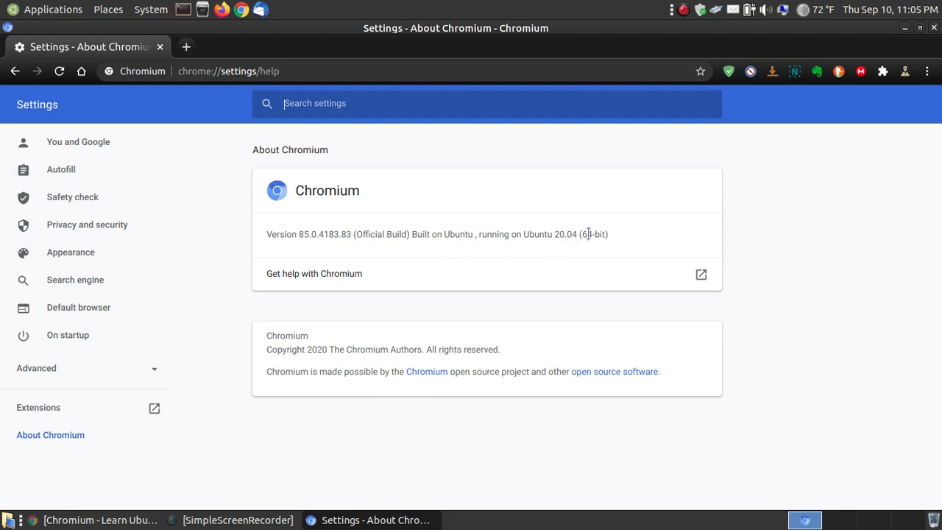
pyautogui.moveTo(309, 277)
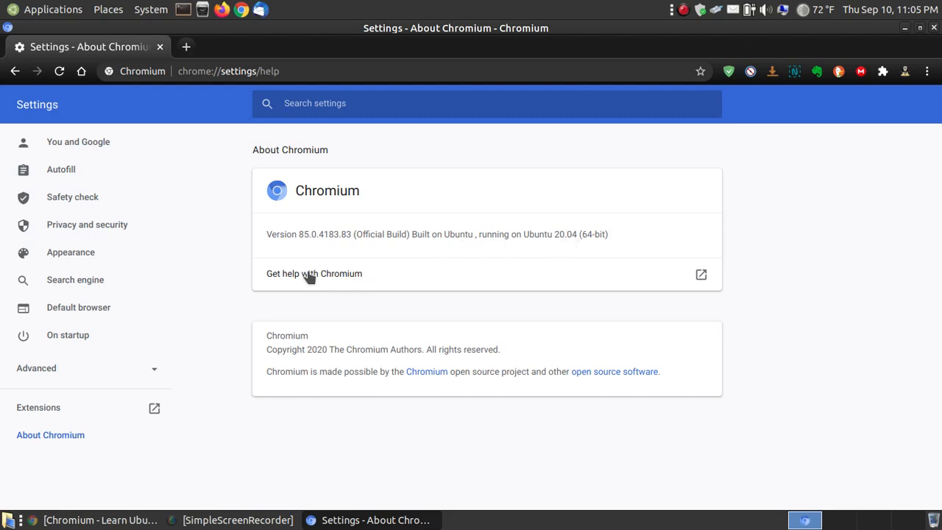
pyautogui.moveTo(306, 278)
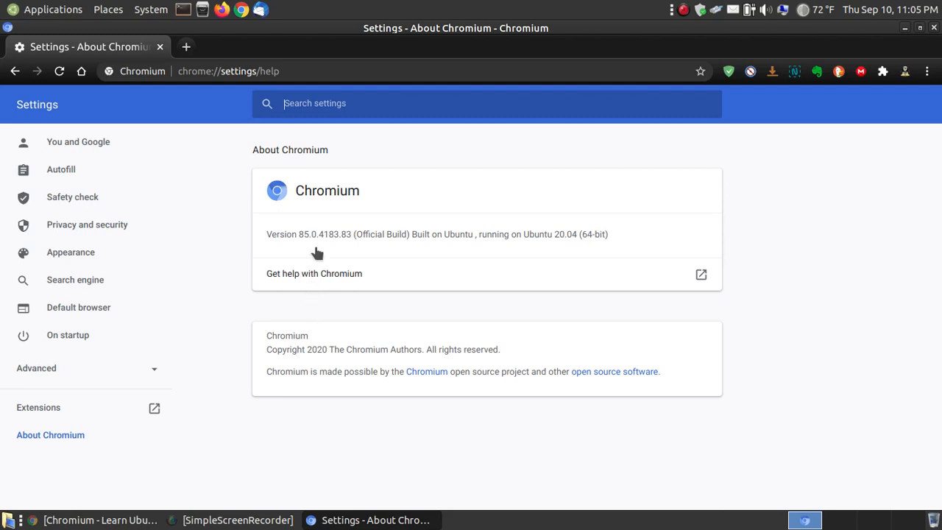
pyautogui.click(100, 520)
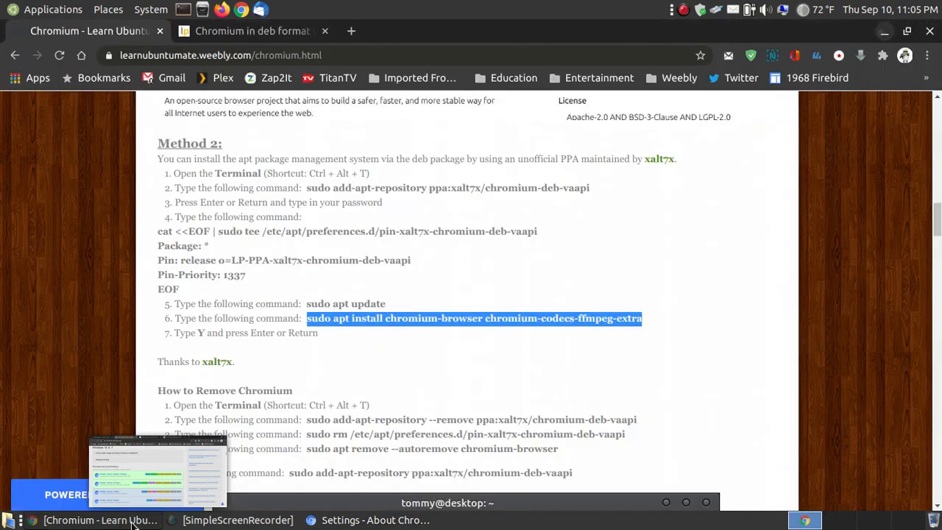
pyautogui.click(928, 56)
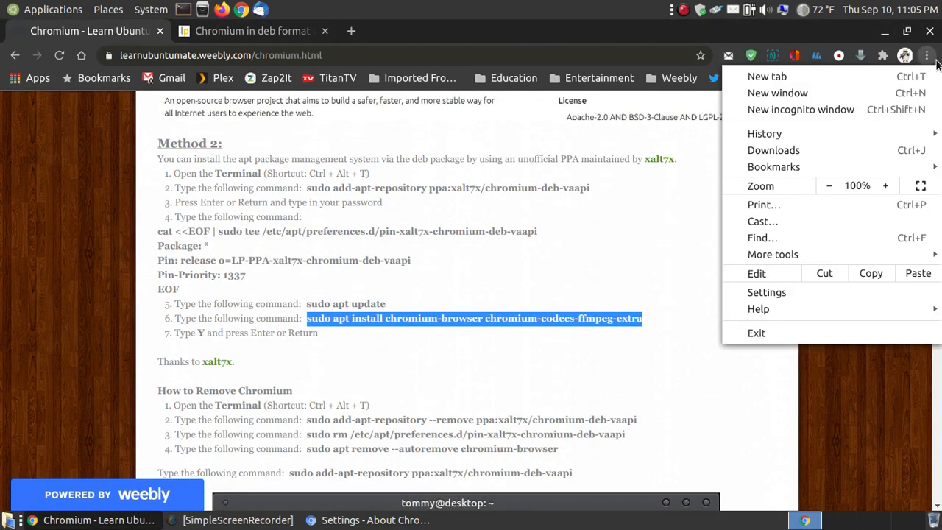
pyautogui.click(518, 368)
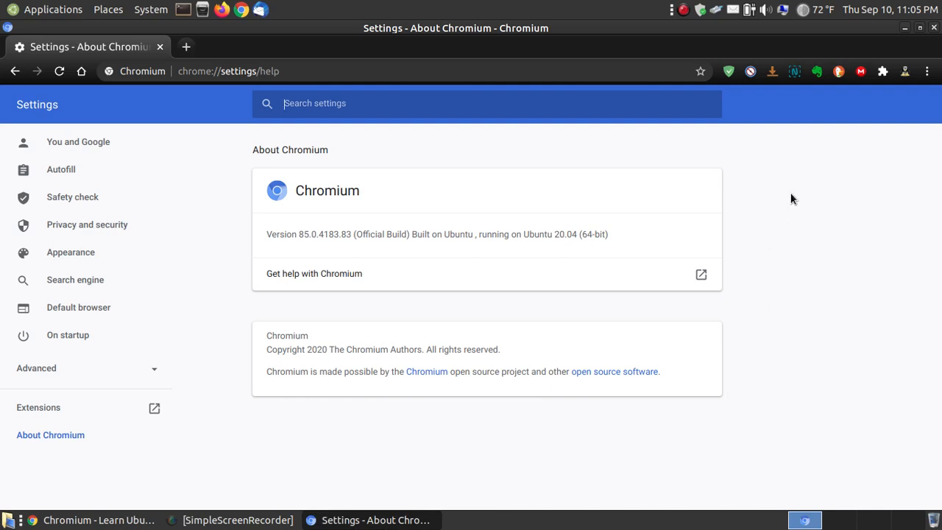
pyautogui.moveTo(792, 212)
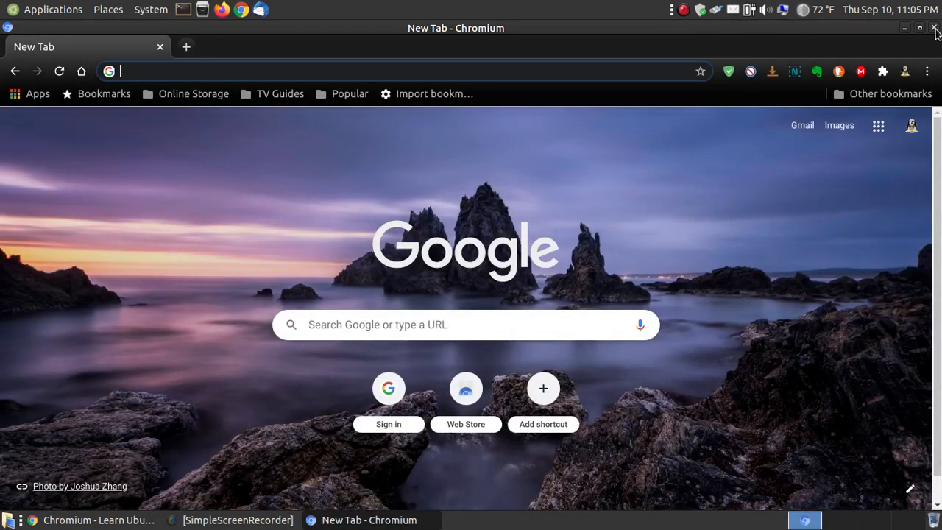
# Return to the tutorial browser window and bring up the 'Chromium in deb format' PPA tab.
pyautogui.click(86, 30)
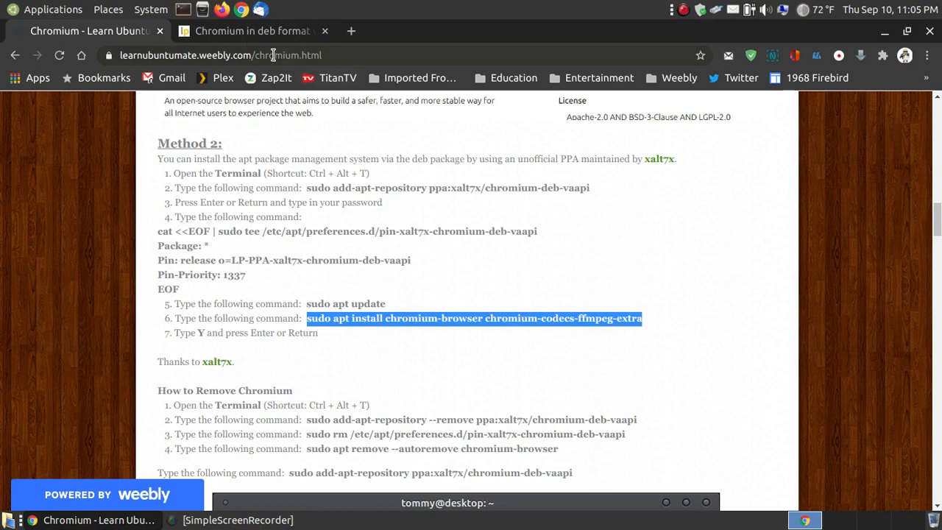
pyautogui.click(251, 31)
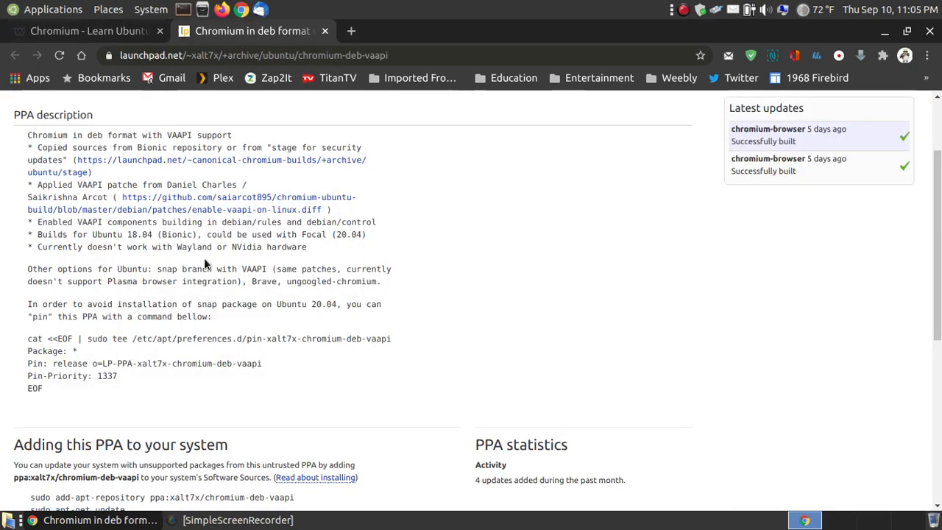
pyautogui.moveTo(213, 245)
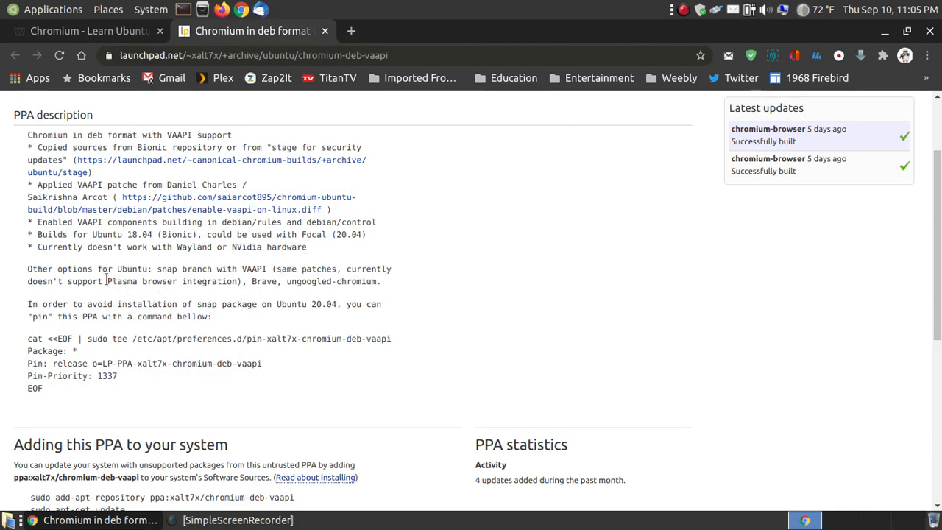
pyautogui.moveTo(212, 293)
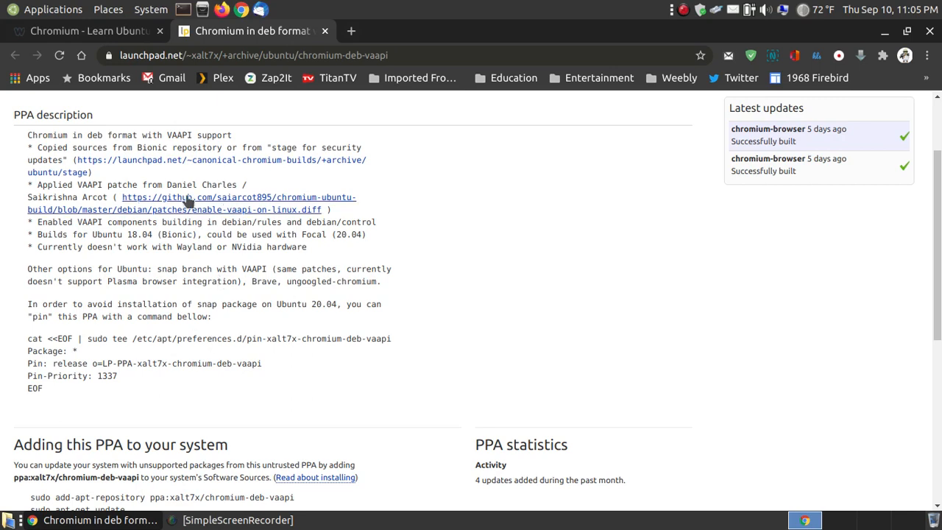
pyautogui.moveTo(200, 179)
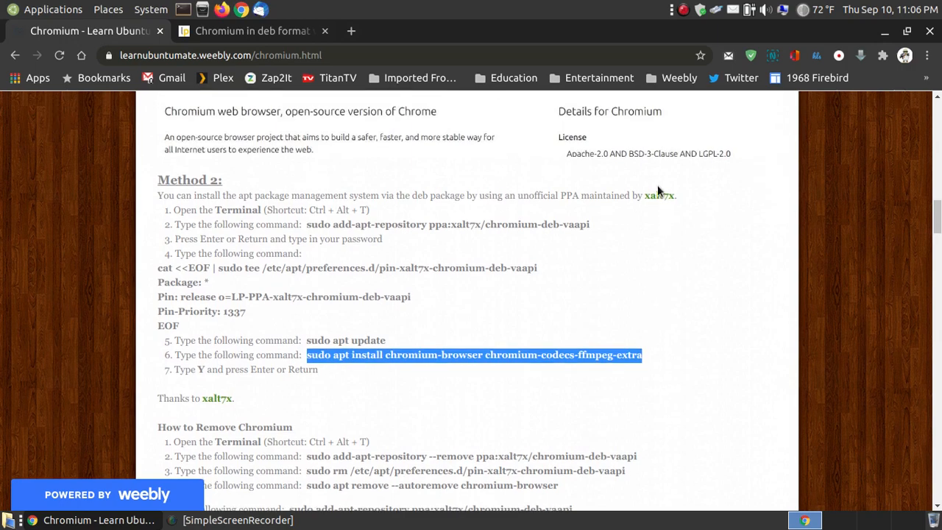
pyautogui.click(250, 31)
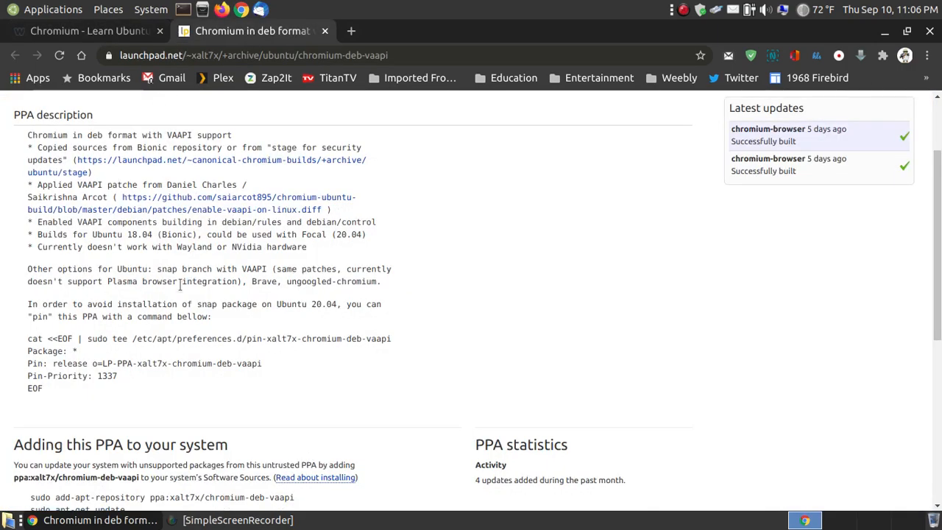
pyautogui.moveTo(236, 265)
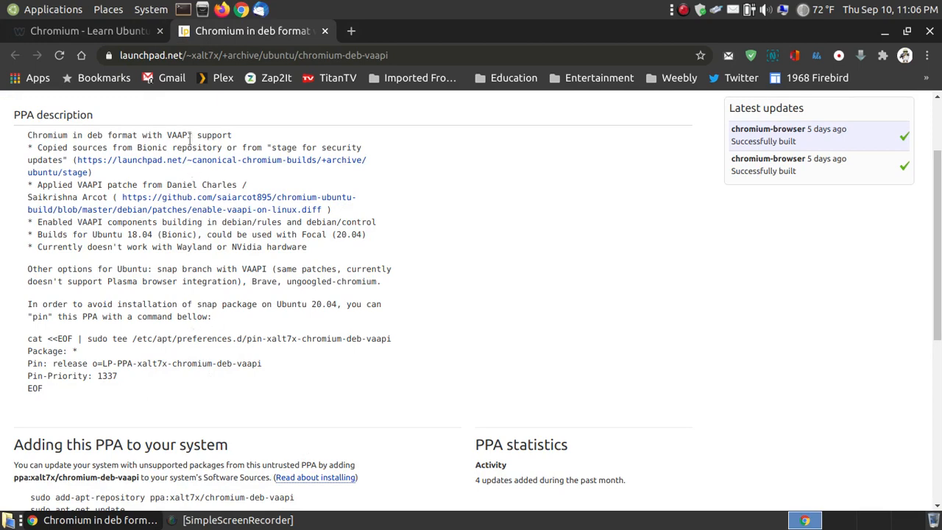
# Scroll through the xalt7x PPA description of Chromium with VAAPI support and back to its heading.
pyautogui.scroll(-3)
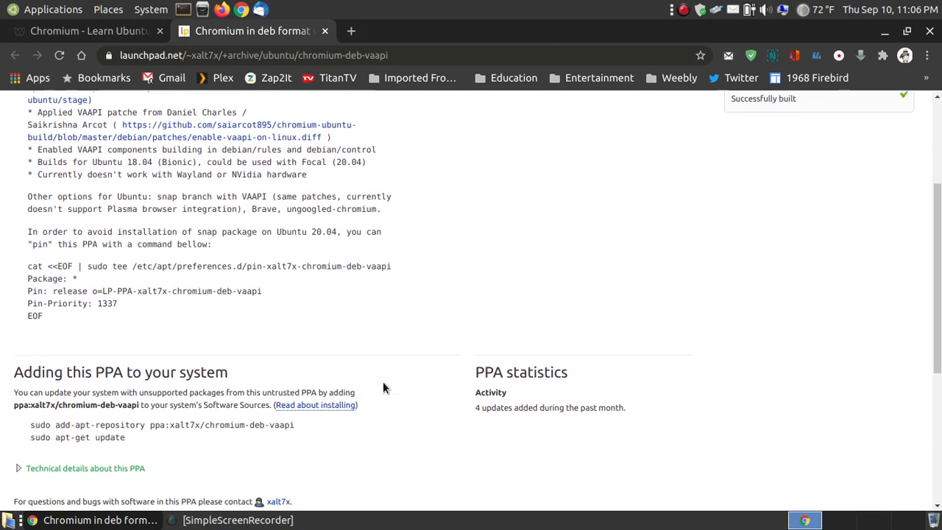
pyautogui.scroll(3)
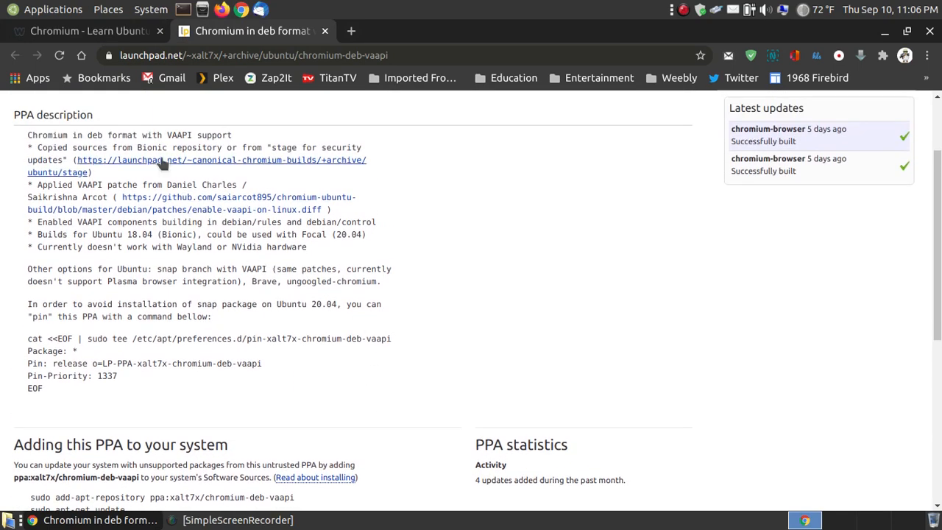
pyautogui.scroll(-3)
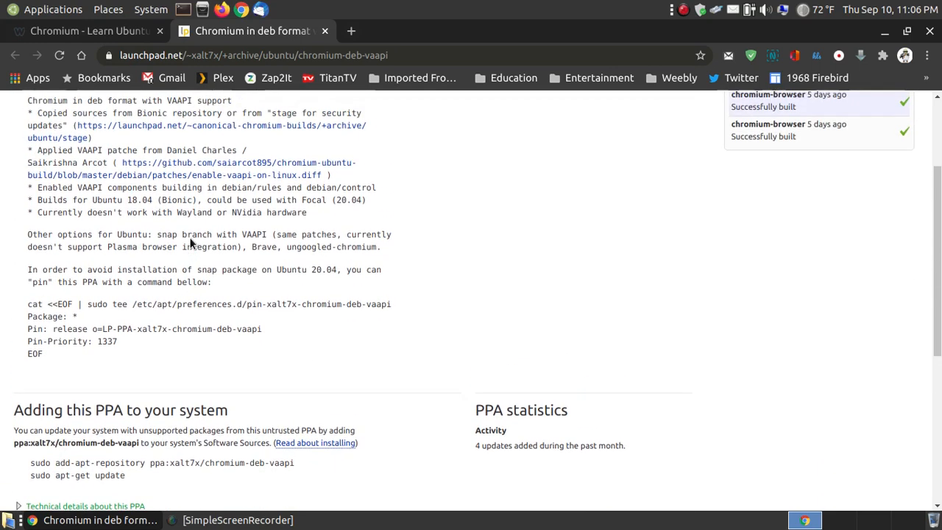
pyautogui.scroll(3)
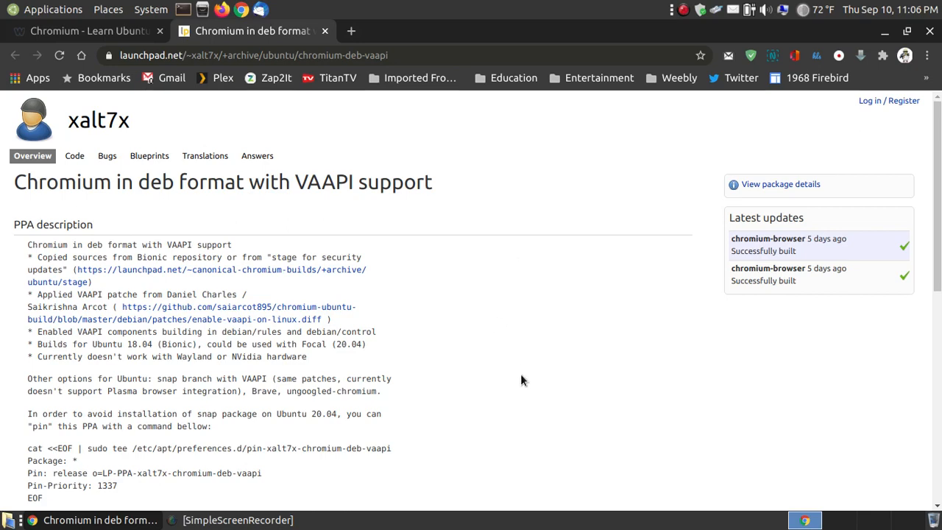
pyautogui.moveTo(327, 31)
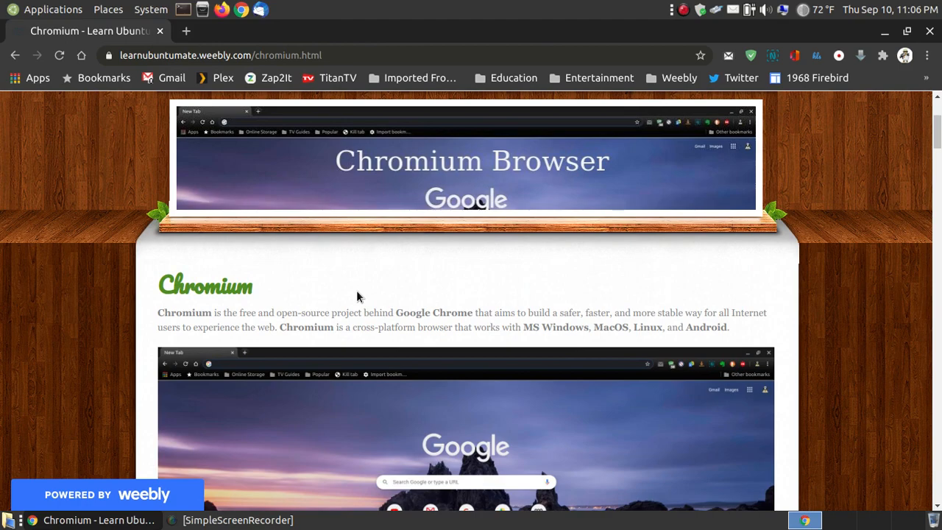
pyautogui.moveTo(937, 125)
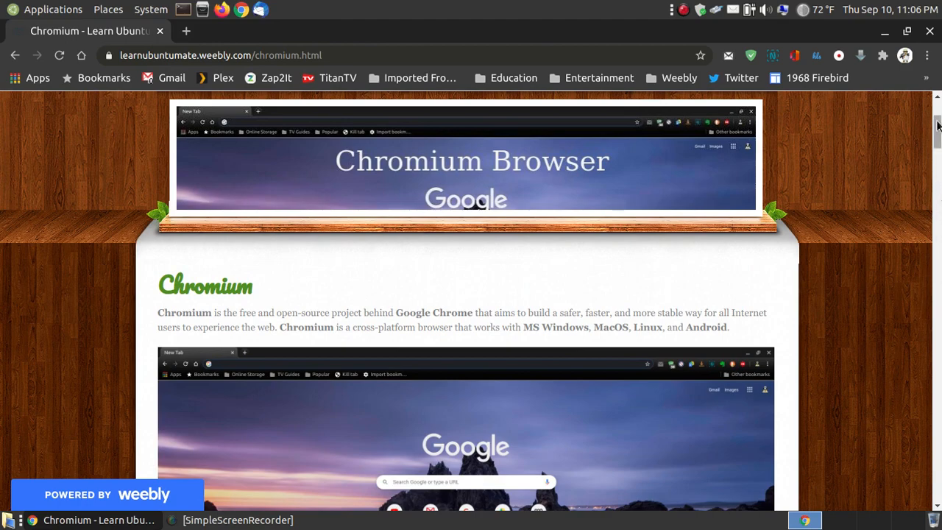
# Scroll down the Learn Ubuntu MATE Chromium page to its closing remarks and Chromium Blog link.
pyautogui.scroll(-3)
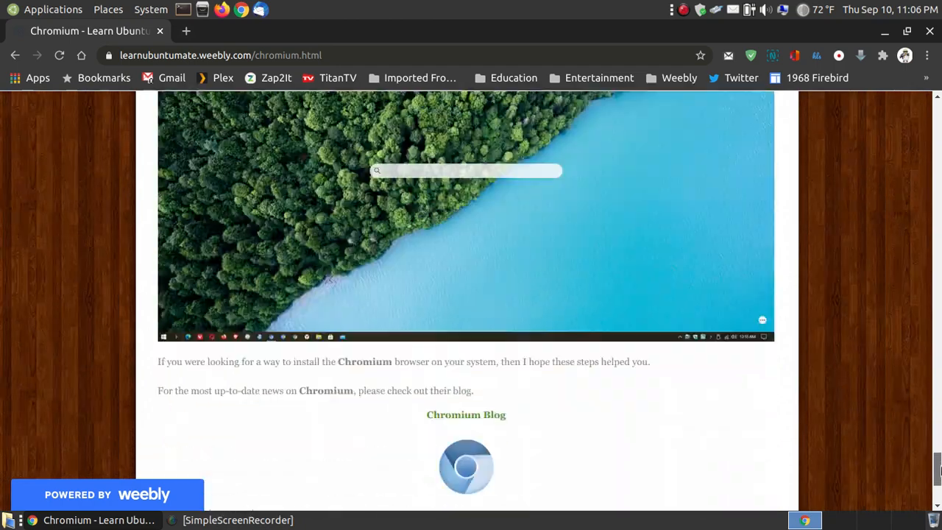